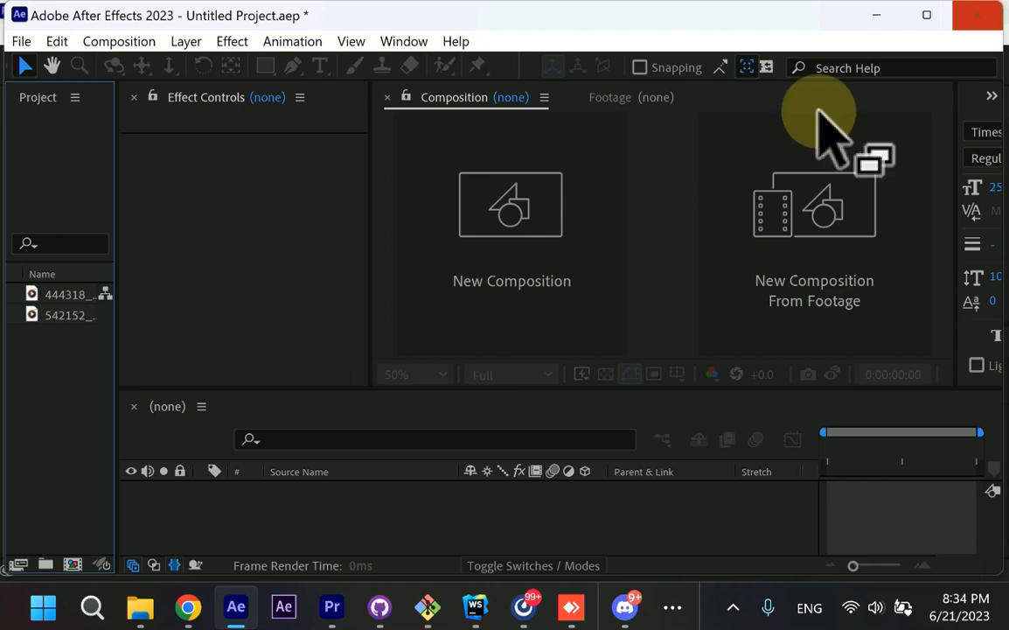
{"action": "mouse_move", "coordinate": [70, 337]}
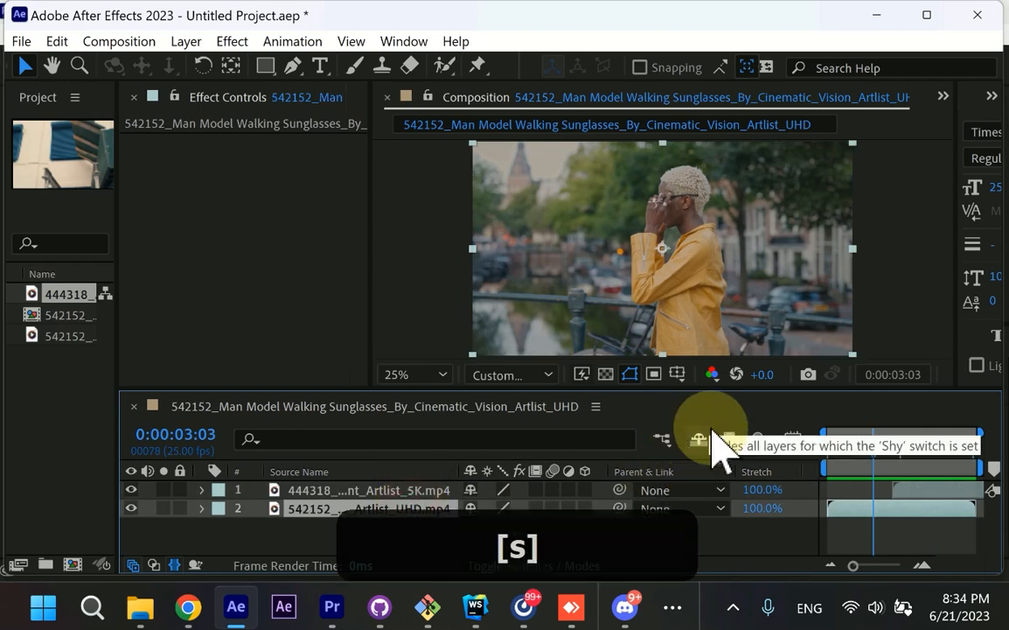
Step: Show Scale on both clip layers and scrub around the running clip's first frames
{"action": "key", "text": "s"}
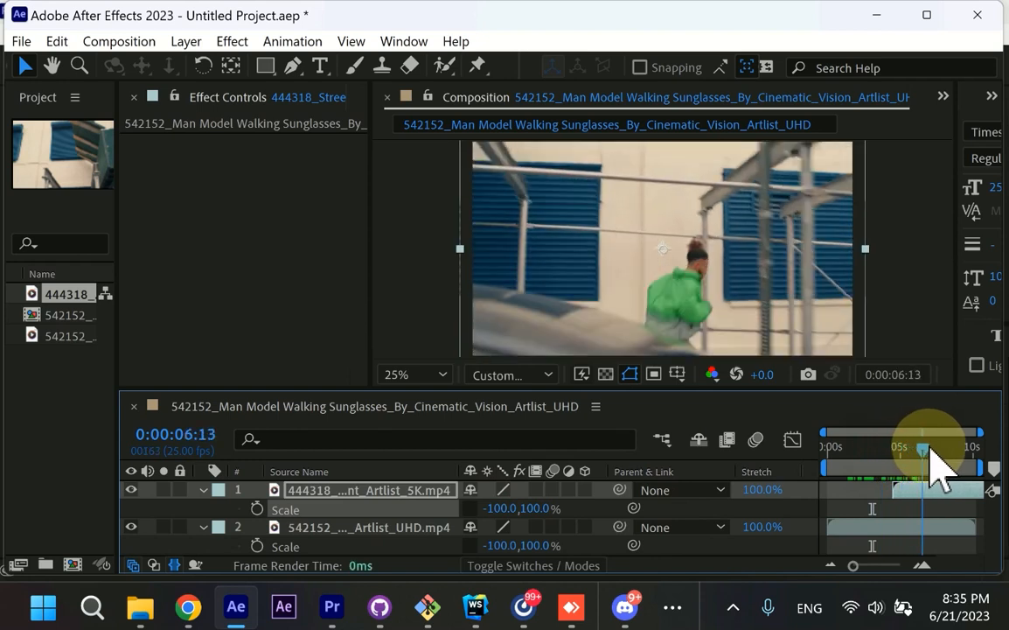
{"action": "left_click_drag", "start_coordinate": [924, 448], "coordinate": [872, 449]}
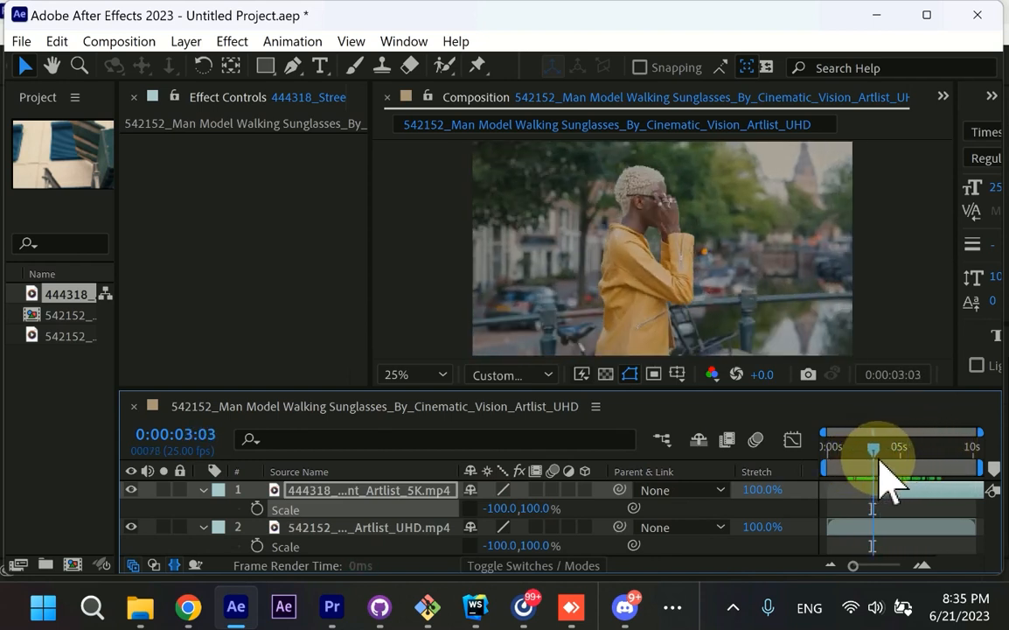
{"action": "left_click_drag", "start_coordinate": [873, 448], "coordinate": [902, 449]}
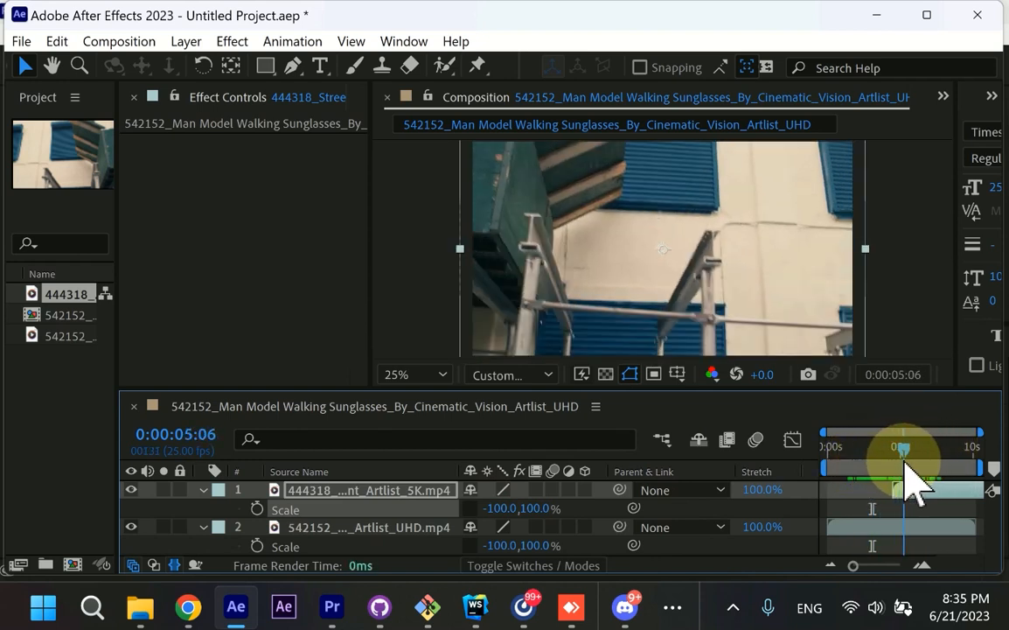
{"action": "left_click_drag", "start_coordinate": [902, 446], "coordinate": [917, 446]}
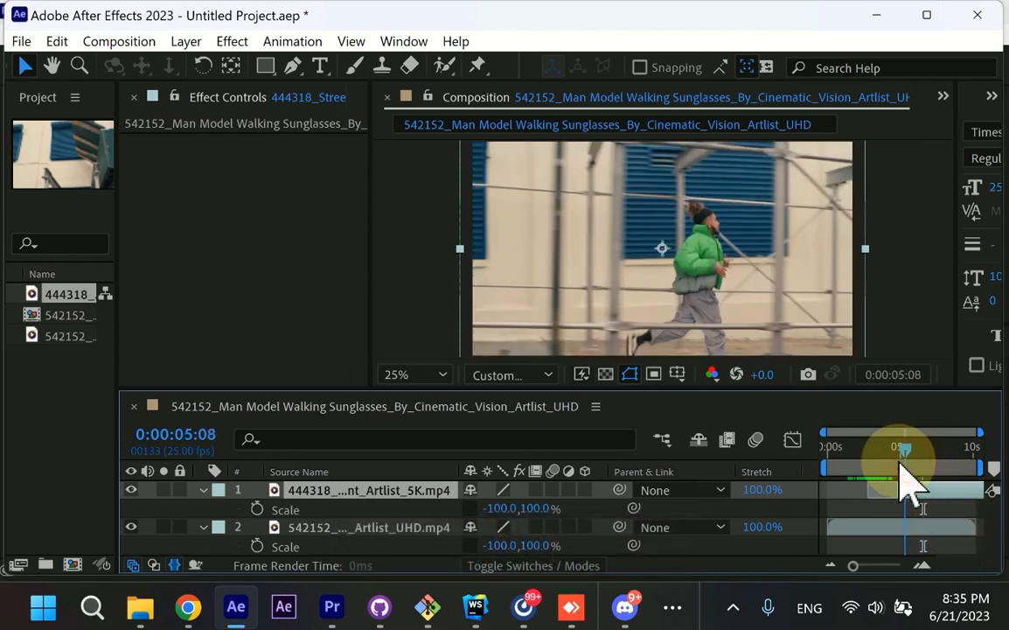
{"action": "left_click_drag", "start_coordinate": [903, 447], "coordinate": [895, 446]}
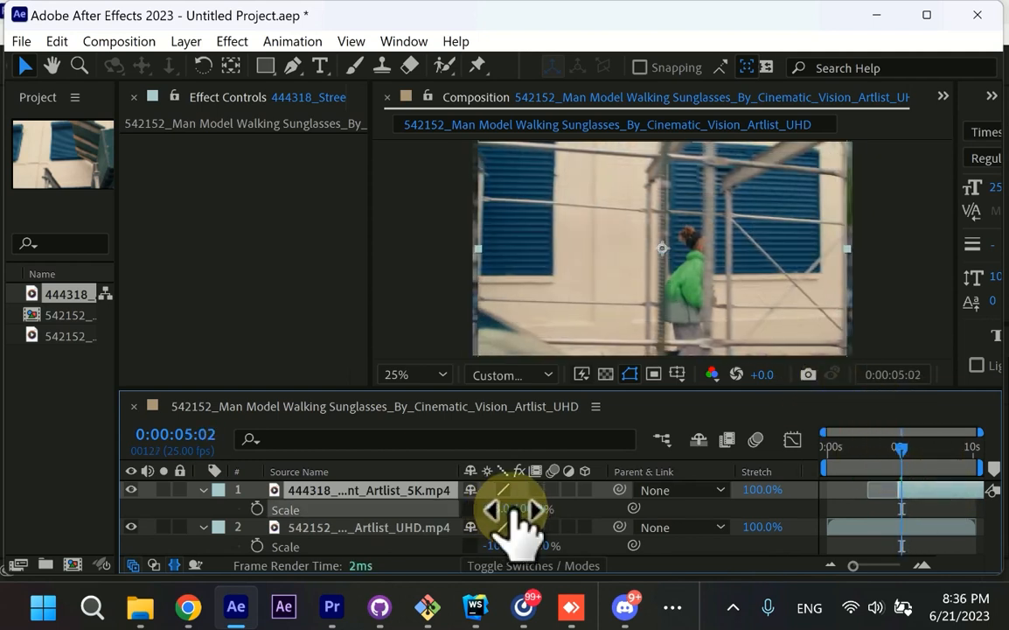
Step: Link layer 1's Scale proportions and enlarge the running-man clip to about 113%
{"action": "left_click", "coordinate": [511, 510]}
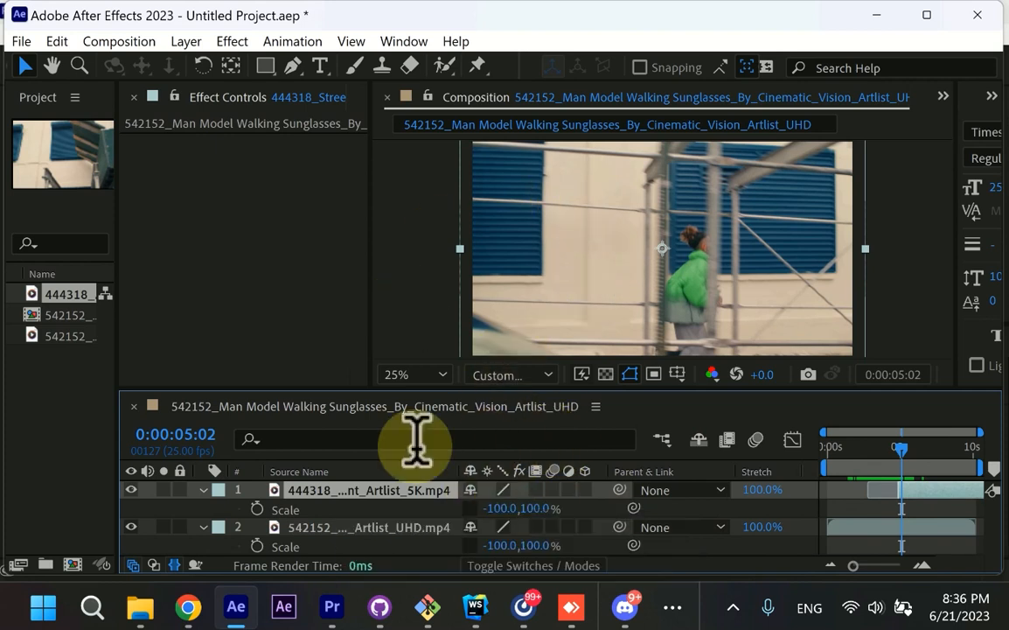
{"action": "mouse_move", "coordinate": [472, 507]}
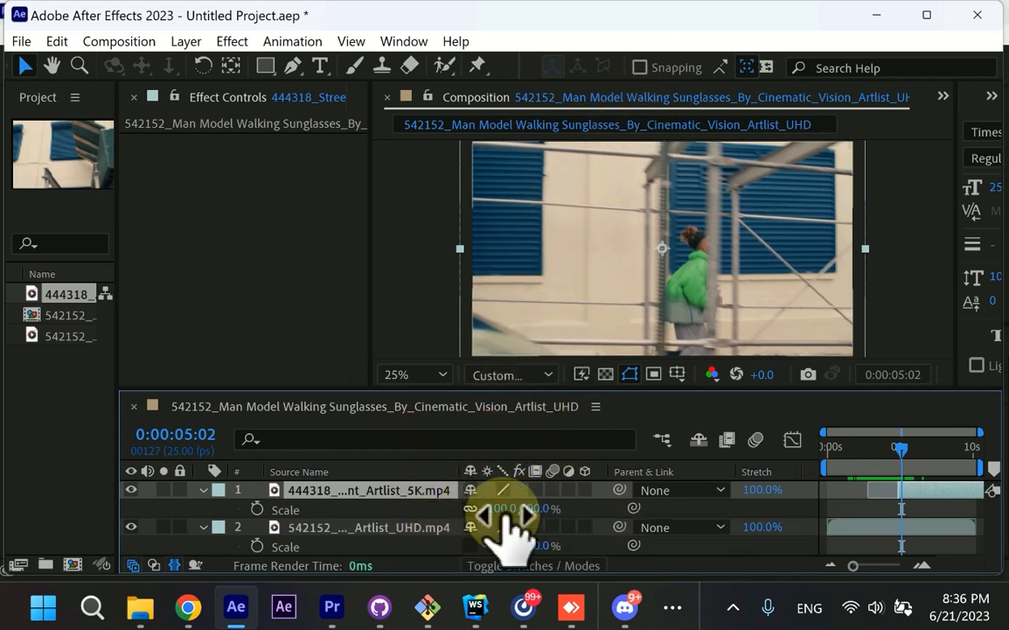
{"action": "left_click_drag", "start_coordinate": [525, 507], "coordinate": [490, 507]}
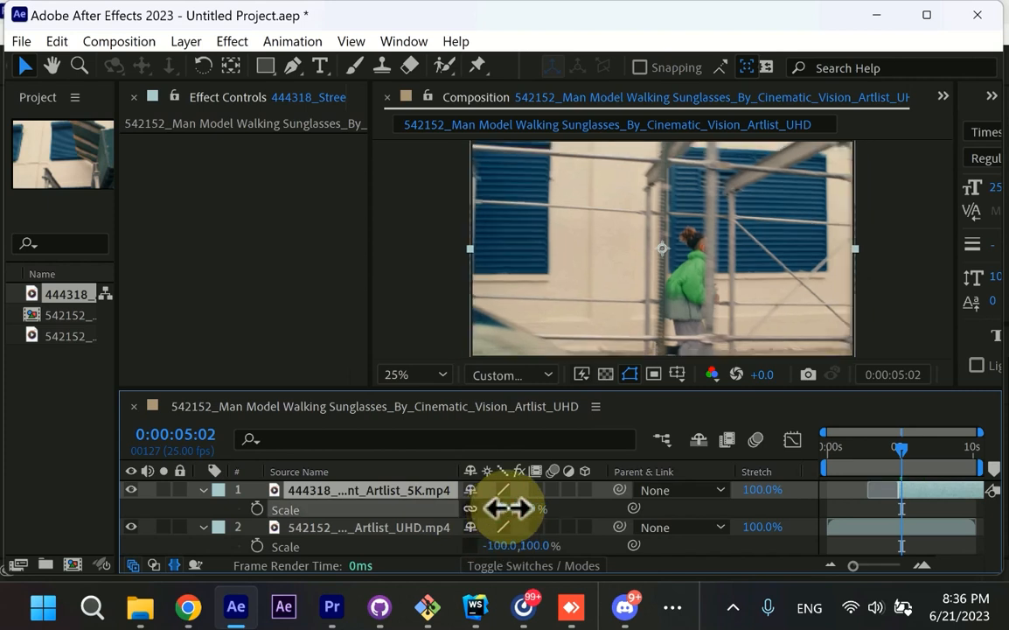
{"action": "left_click_drag", "start_coordinate": [507, 508], "coordinate": [516, 508]}
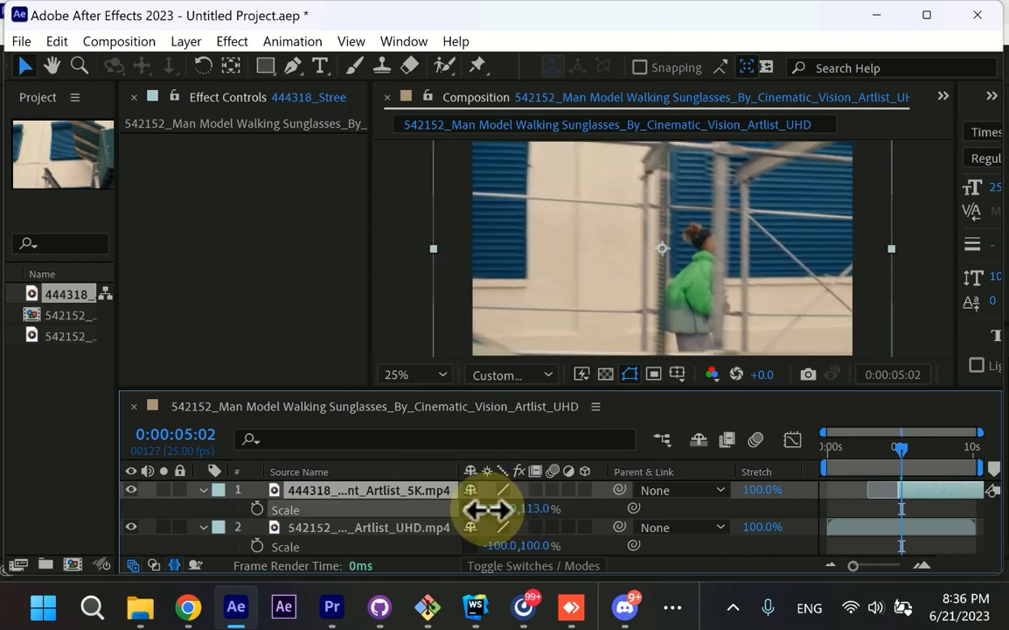
Step: Scrub across the cut between clips while raising the running clip's scale to about 128%
{"action": "left_click_drag", "start_coordinate": [900, 450], "coordinate": [909, 450]}
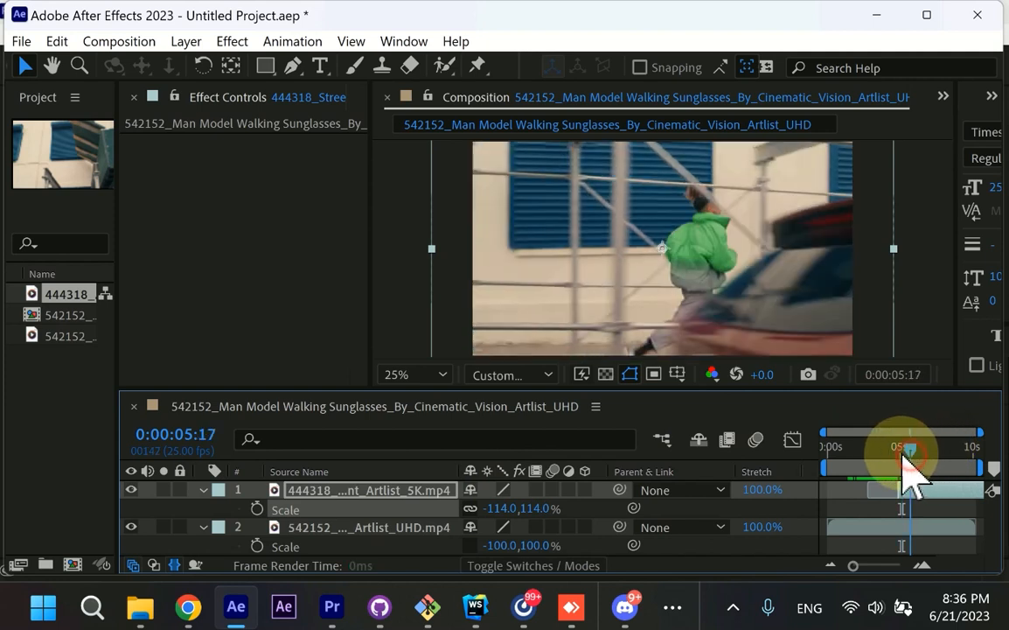
{"action": "left_click_drag", "start_coordinate": [907, 451], "coordinate": [916, 450]}
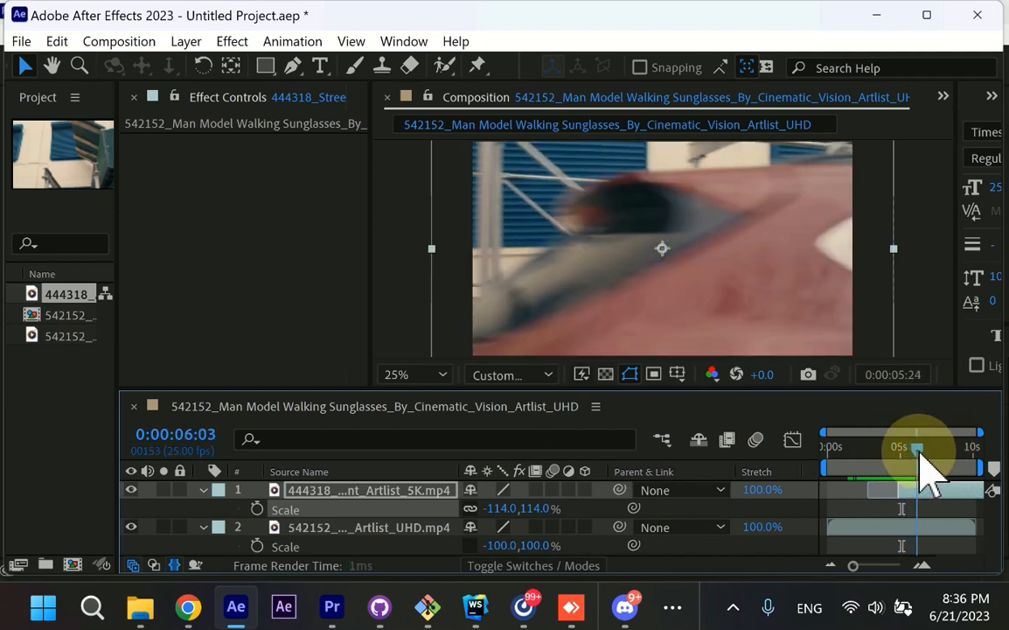
{"action": "left_click_drag", "start_coordinate": [916, 447], "coordinate": [898, 447]}
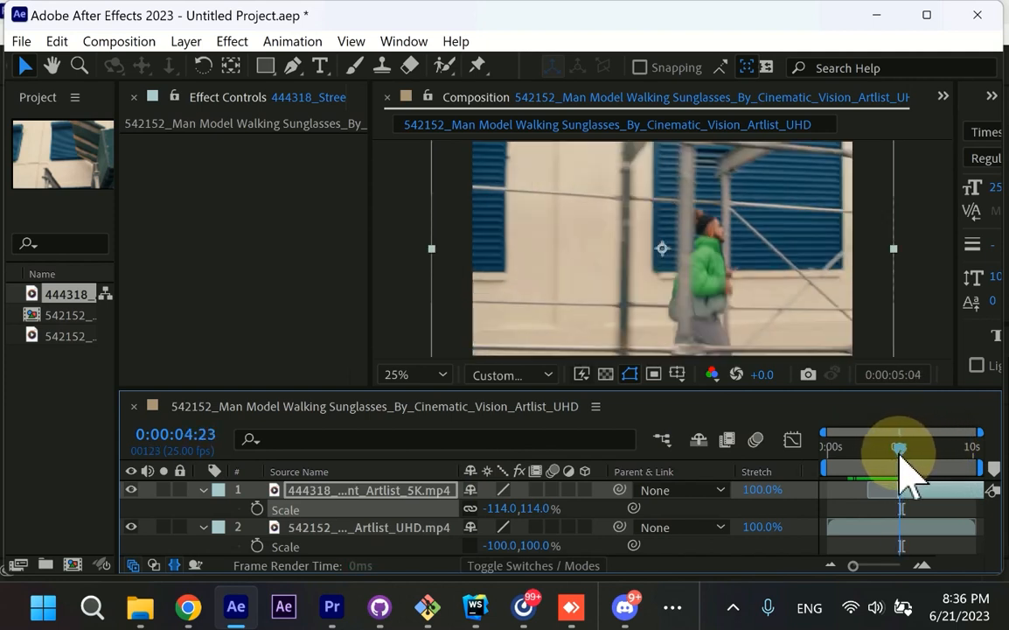
{"action": "left_click_drag", "start_coordinate": [899, 446], "coordinate": [889, 446]}
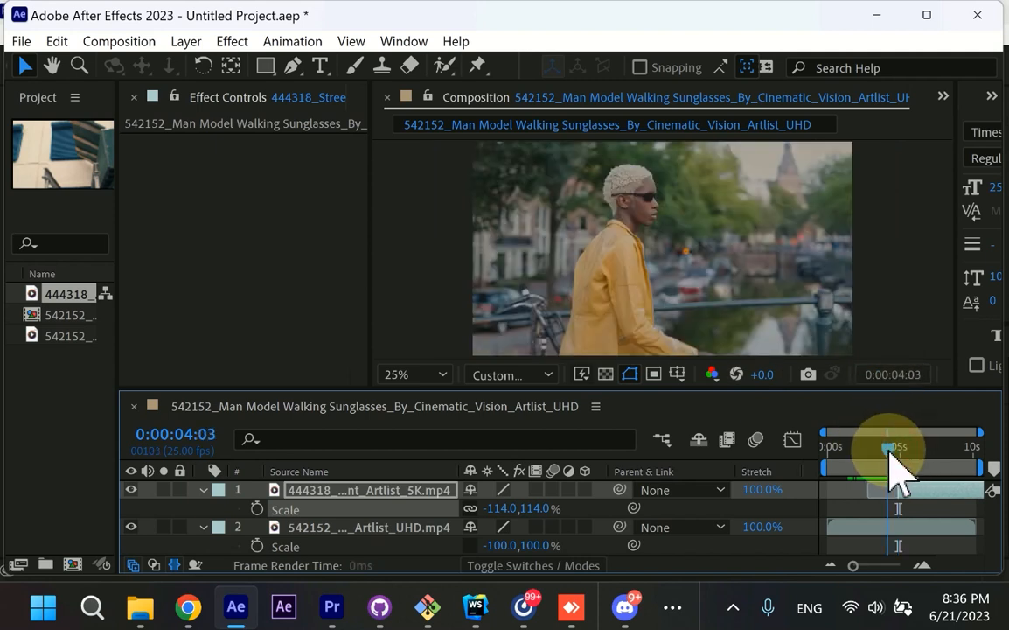
{"action": "left_click_drag", "start_coordinate": [892, 446], "coordinate": [883, 446]}
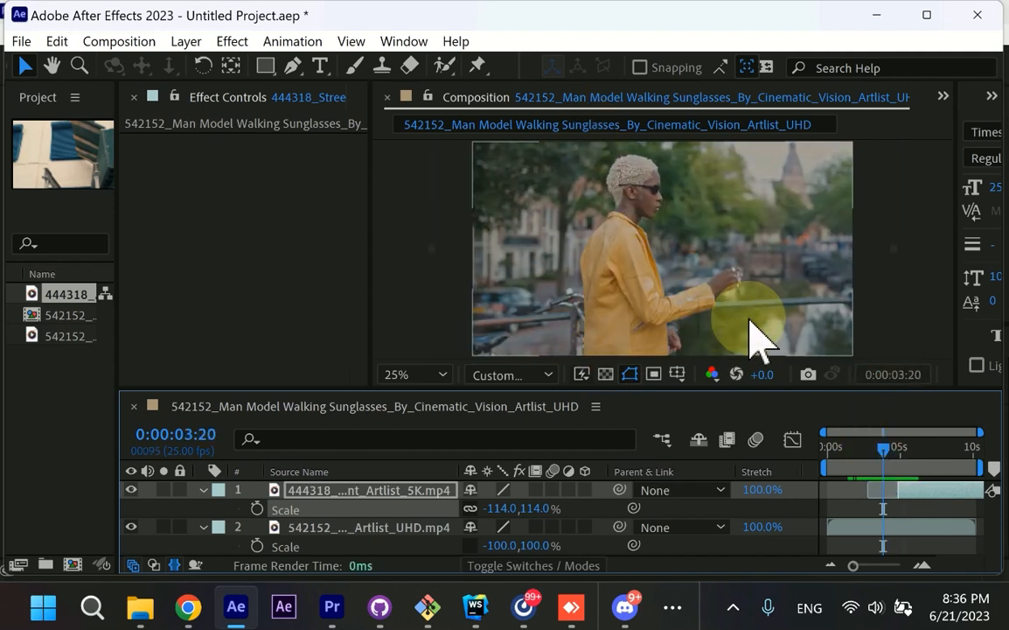
{"action": "left_click_drag", "start_coordinate": [884, 448], "coordinate": [902, 447]}
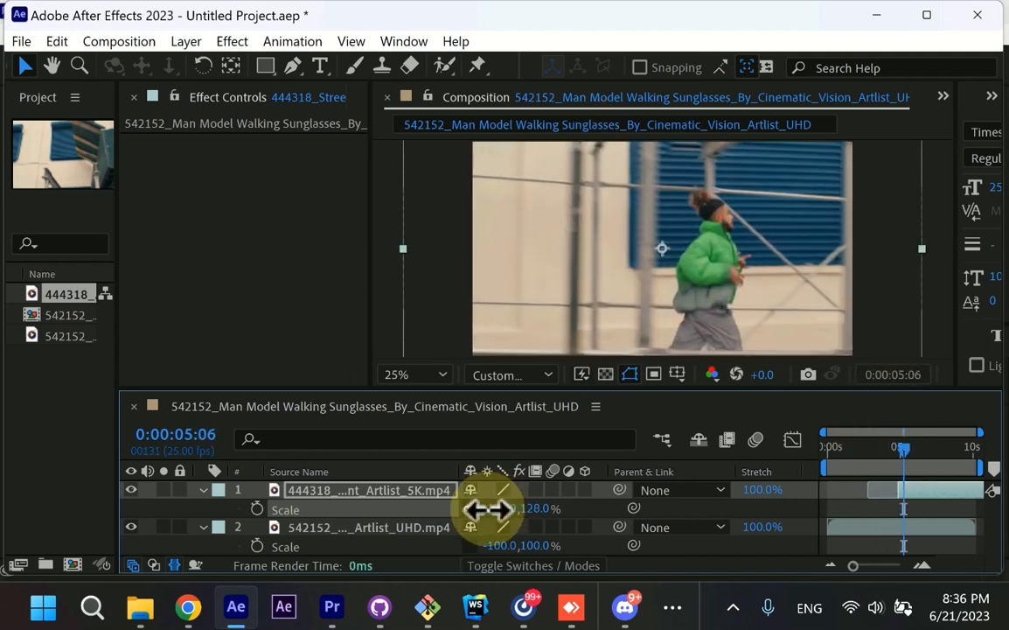
{"action": "left_click_drag", "start_coordinate": [903, 446], "coordinate": [879, 446]}
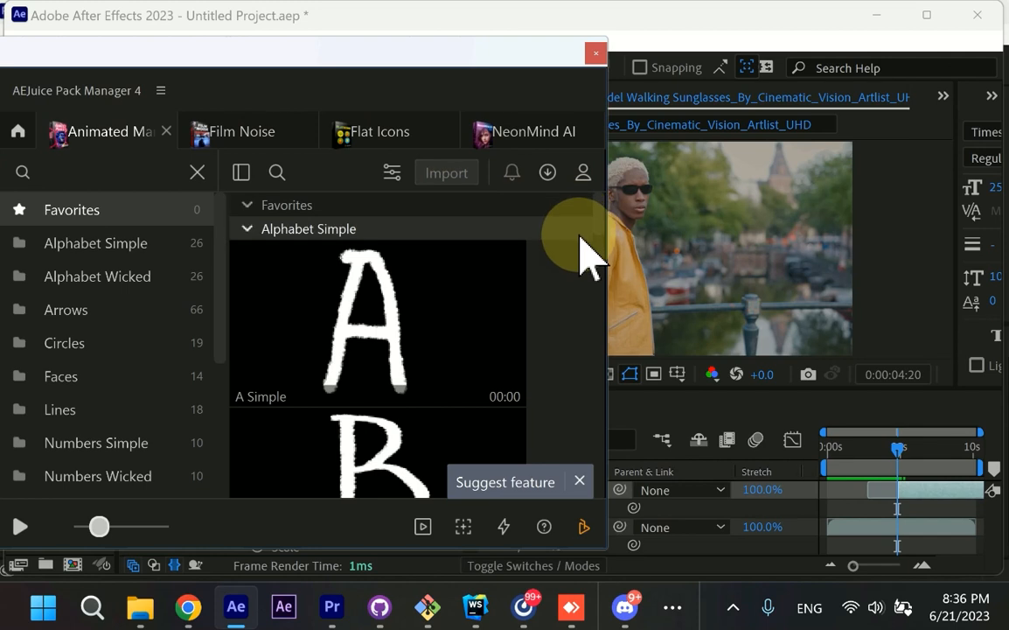
Step: Search the Pack Manager, open the Urban Transitions pack, and sign in via the account icon
{"action": "type", "text": "u"}
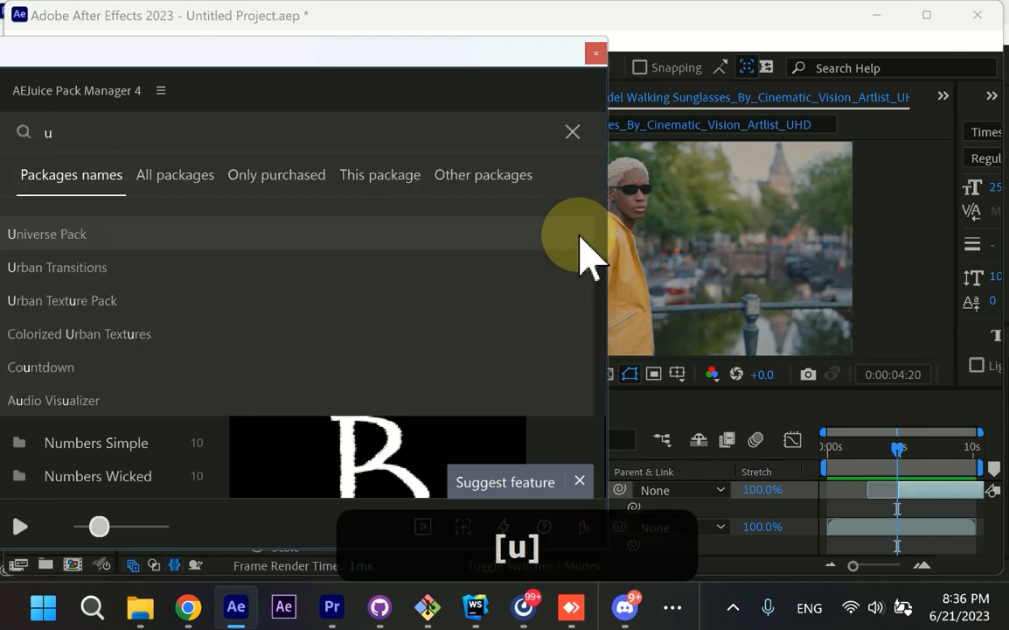
{"action": "type", "text": "t"}
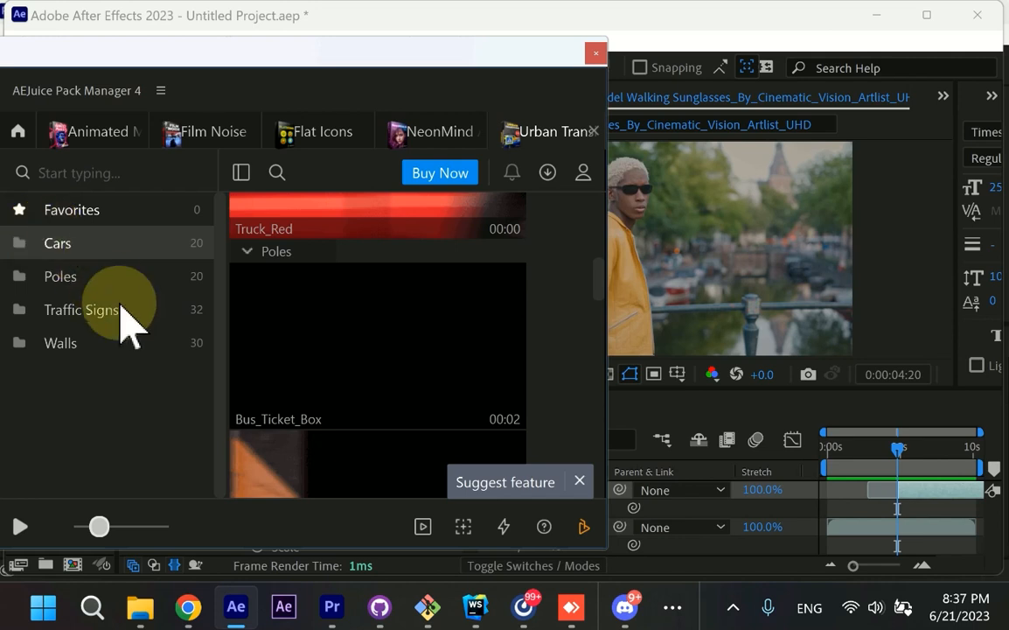
{"action": "mouse_move", "coordinate": [433, 249]}
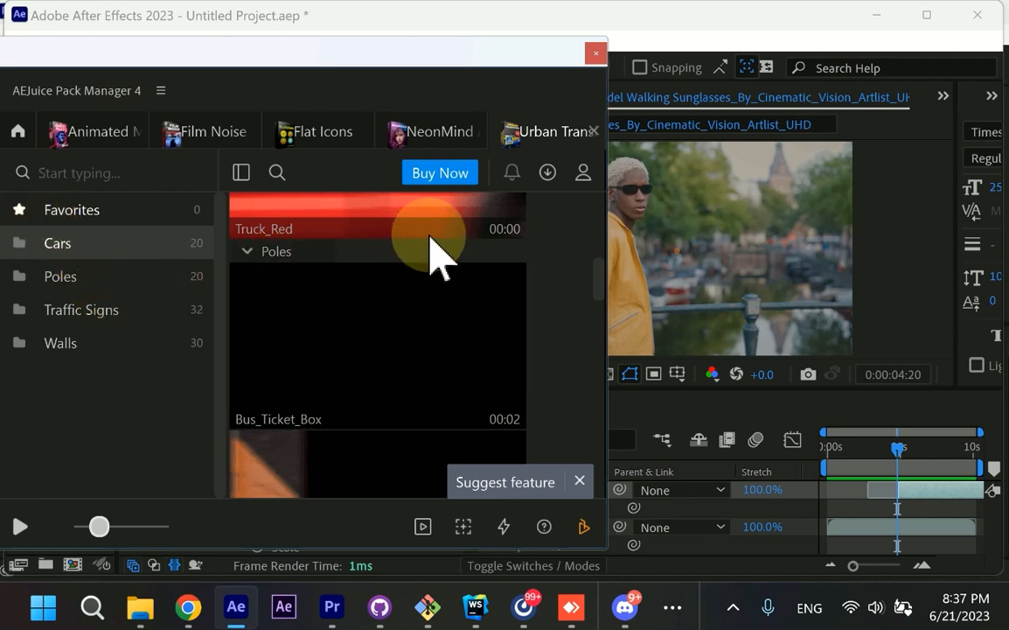
{"action": "mouse_move", "coordinate": [470, 184]}
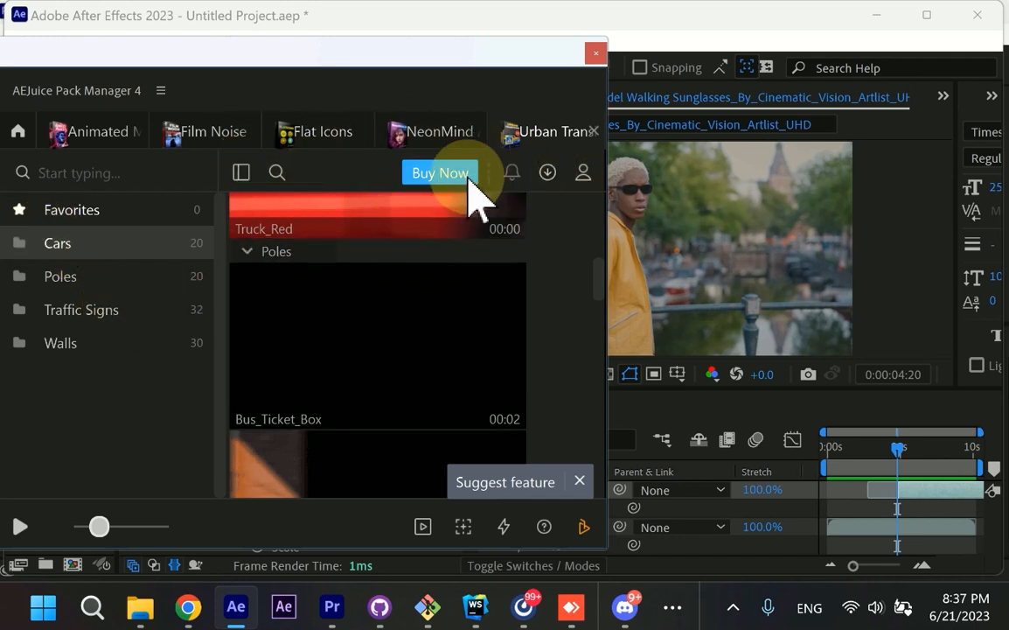
{"action": "mouse_move", "coordinate": [428, 186]}
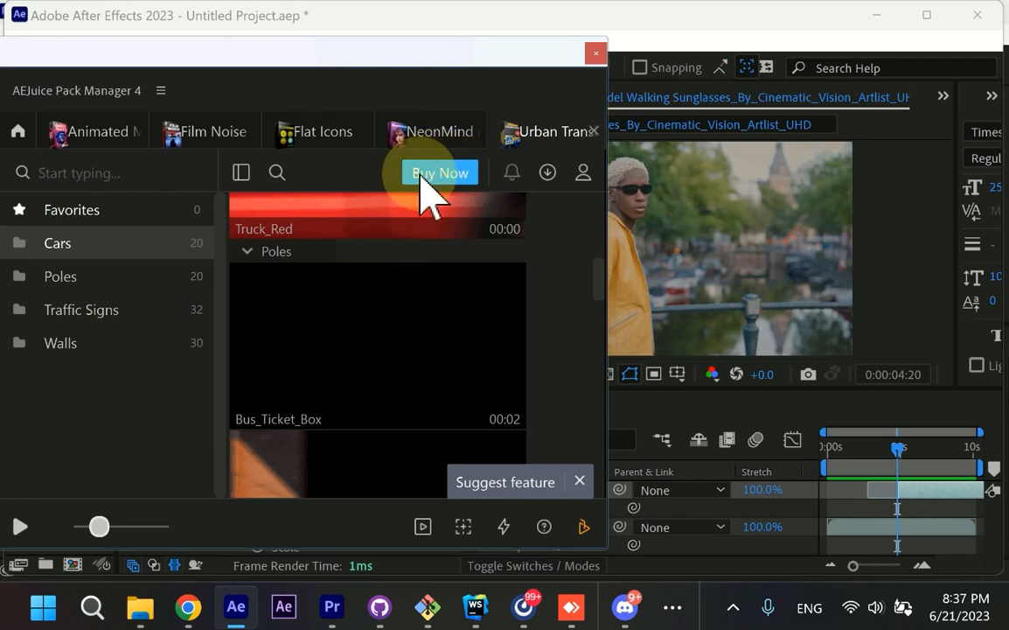
{"action": "mouse_move", "coordinate": [584, 201]}
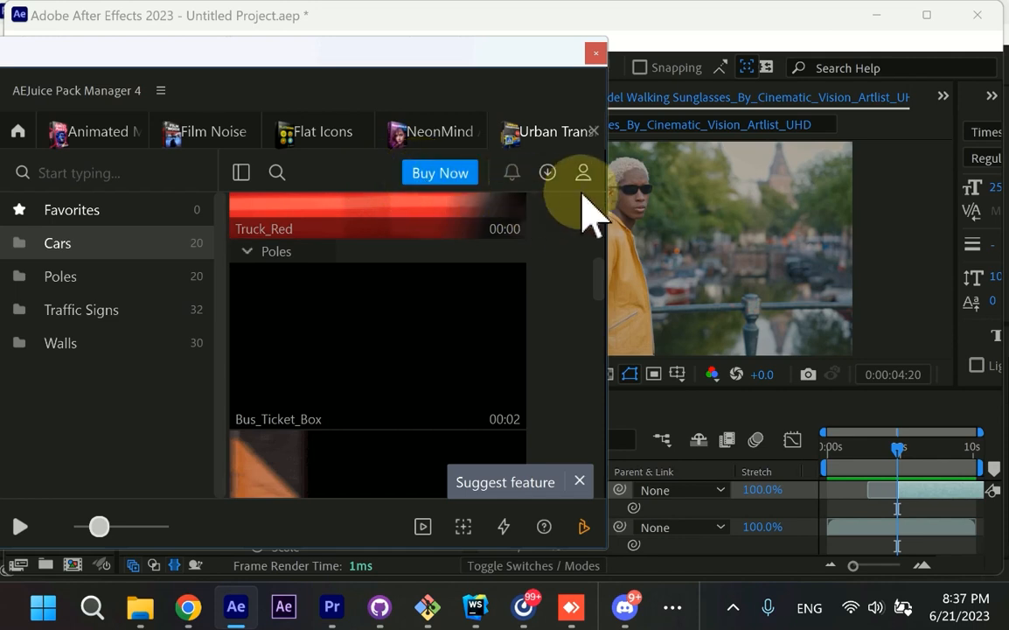
{"action": "left_click", "coordinate": [583, 171]}
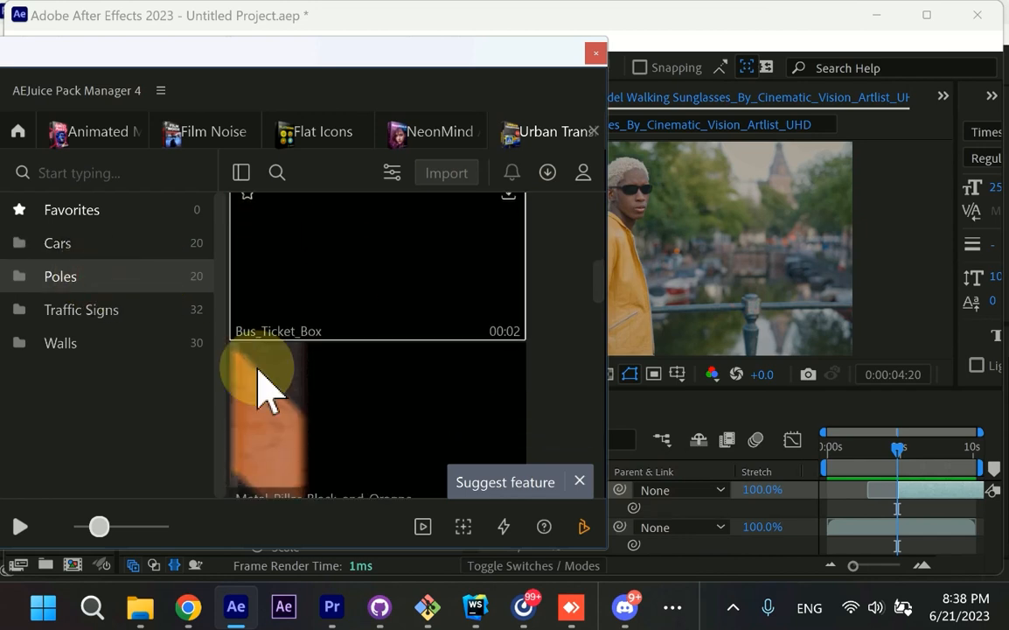
Step: Show the Cars transitions and scroll through previews such as Sedan_Red and Train_Yellow
{"action": "left_click", "coordinate": [21, 526]}
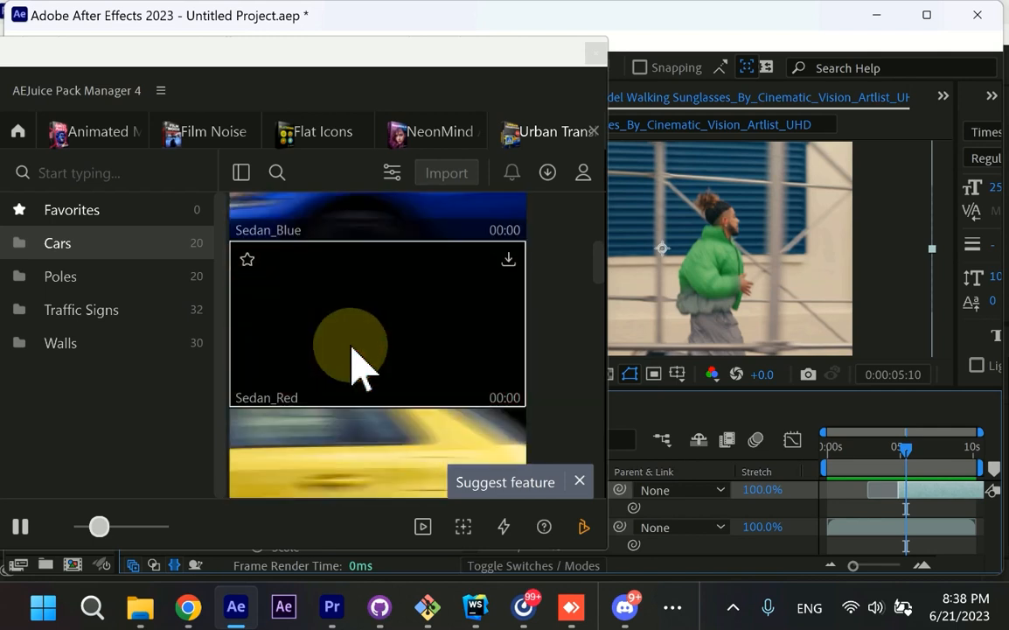
{"action": "scroll", "scroll_direction": "down", "scroll_amount": 3}
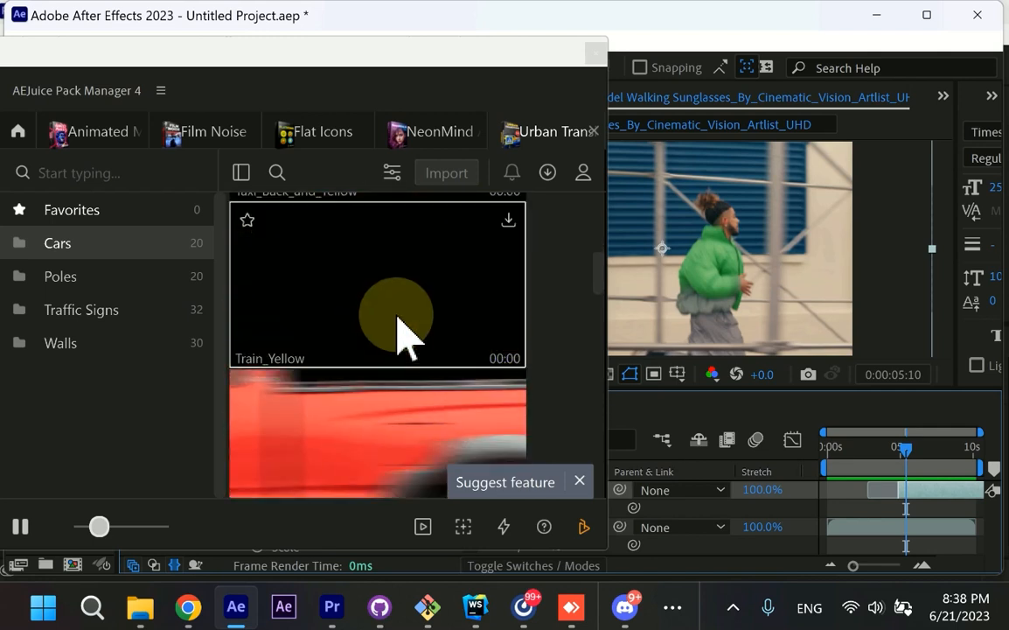
{"action": "scroll", "scroll_direction": "down", "scroll_amount": 3}
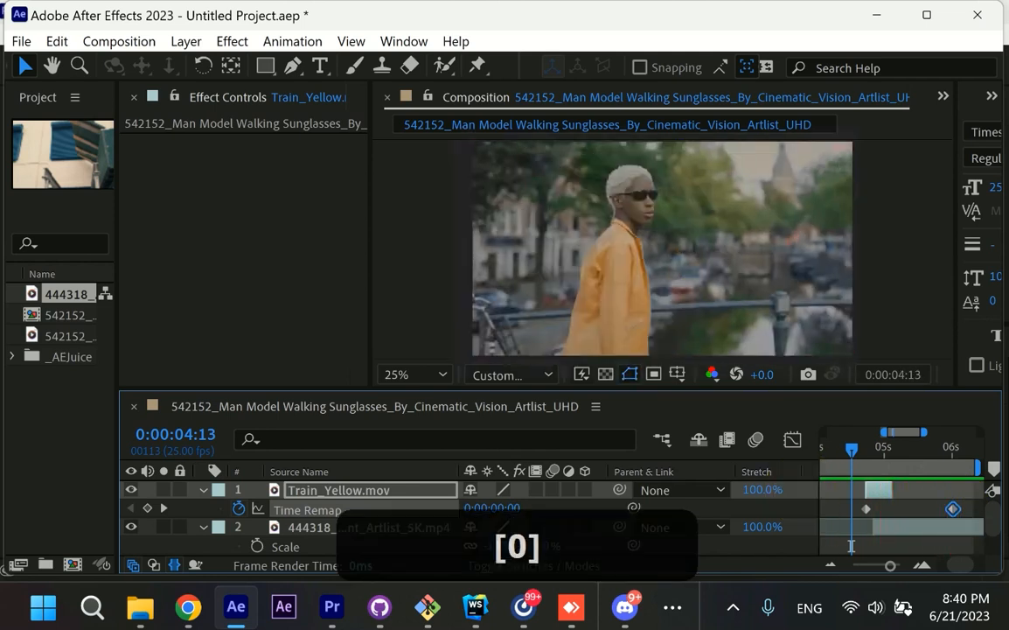
Step: Launch AEJuice Pack Manager 4 from the Window menu, then download and import Hatchback_Black
{"action": "left_click", "coordinate": [403, 41]}
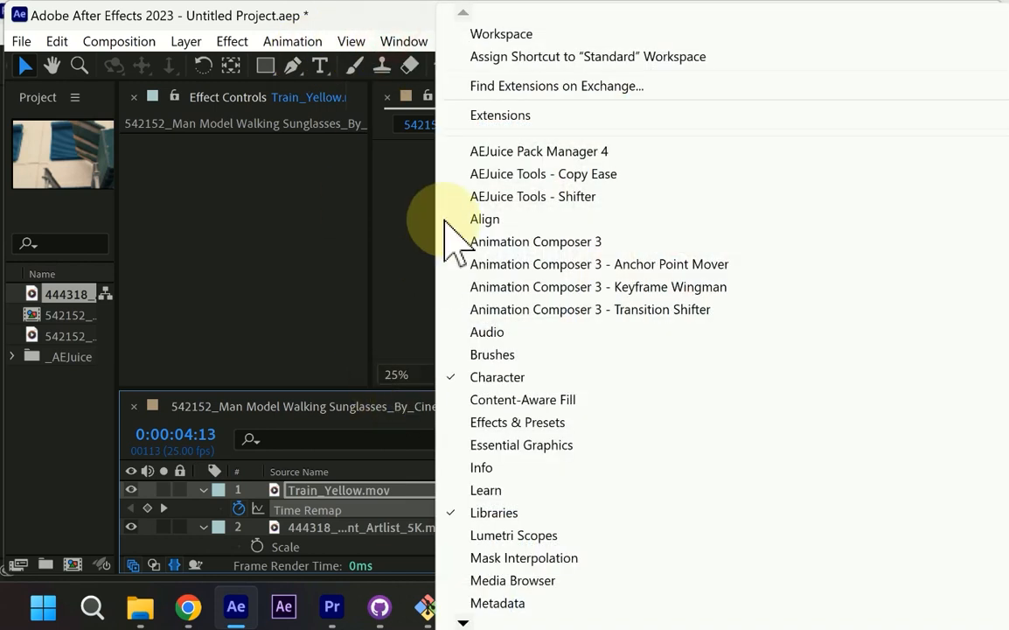
{"action": "left_click", "coordinate": [537, 151]}
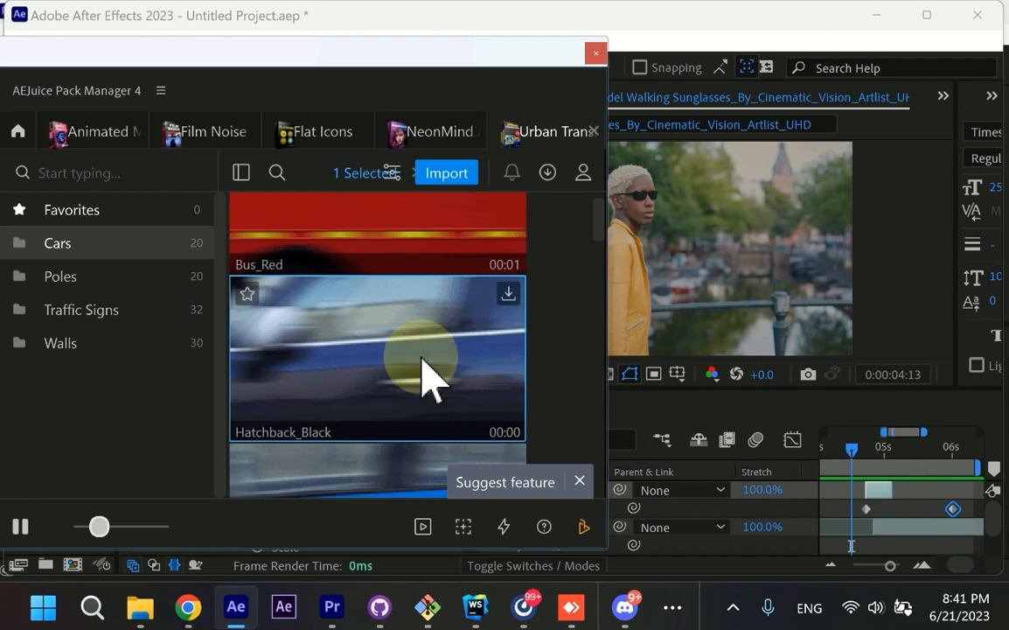
{"action": "left_click", "coordinate": [508, 293]}
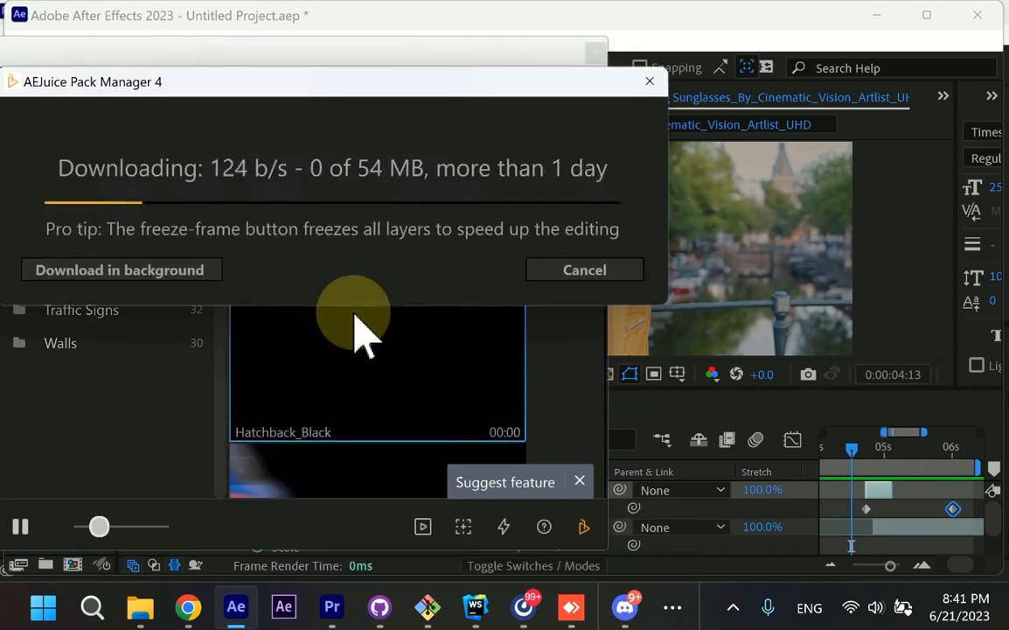
{"action": "left_click", "coordinate": [584, 269]}
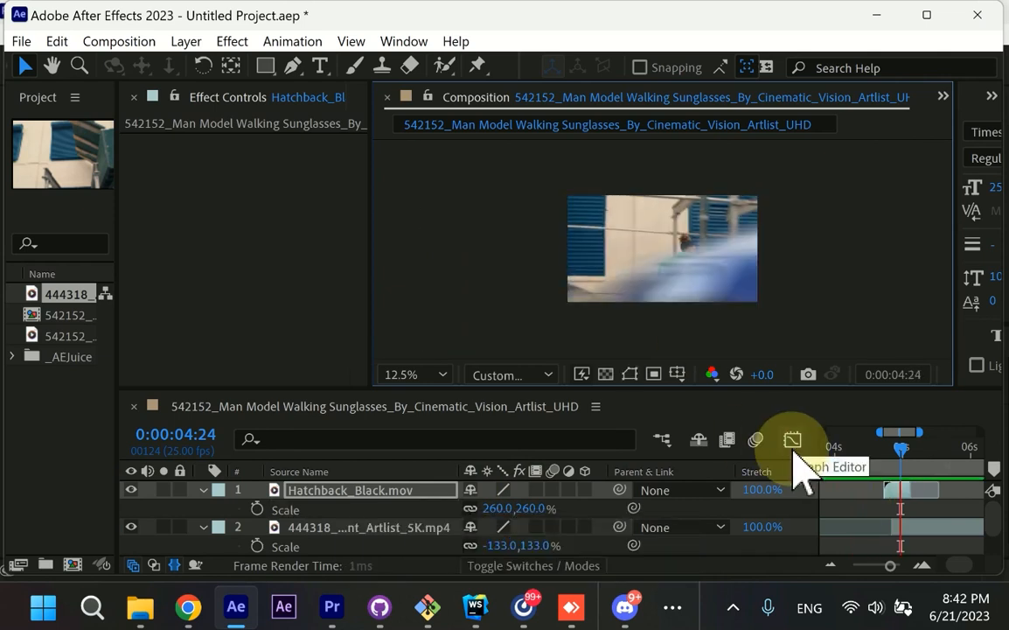
Step: Preview the Hatchback_Black transition, then unlink Scale and set its width to -260%
{"action": "key", "text": "0"}
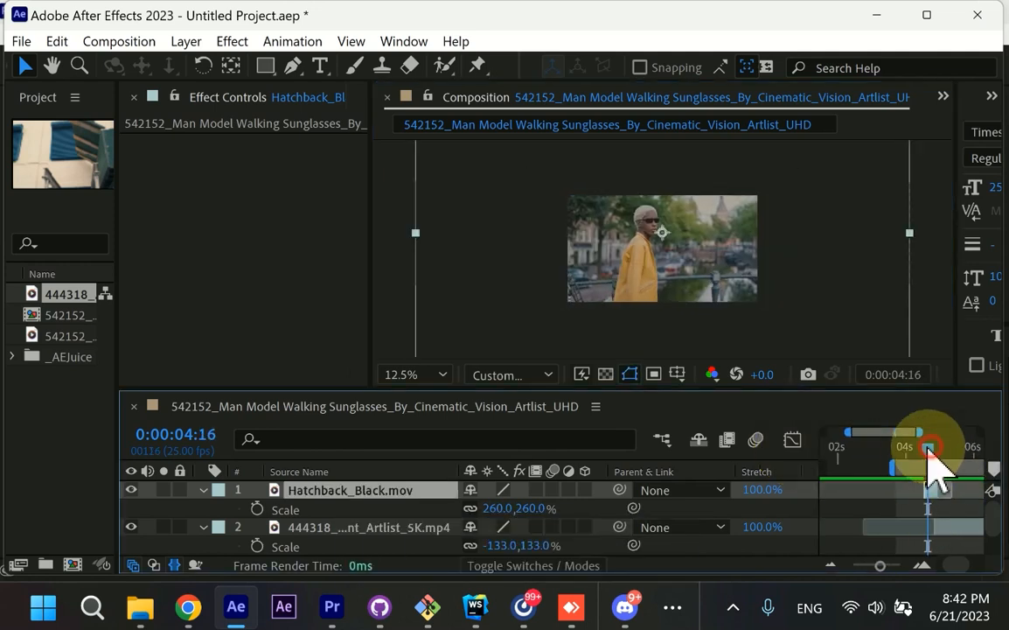
{"action": "left_click_drag", "start_coordinate": [927, 451], "coordinate": [937, 451]}
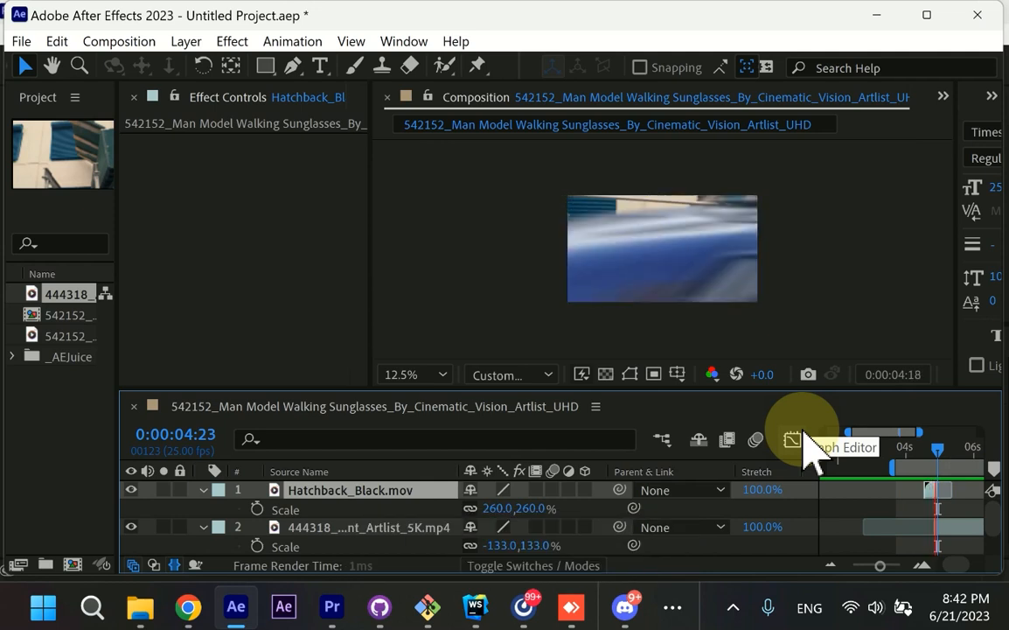
{"action": "key", "text": "space"}
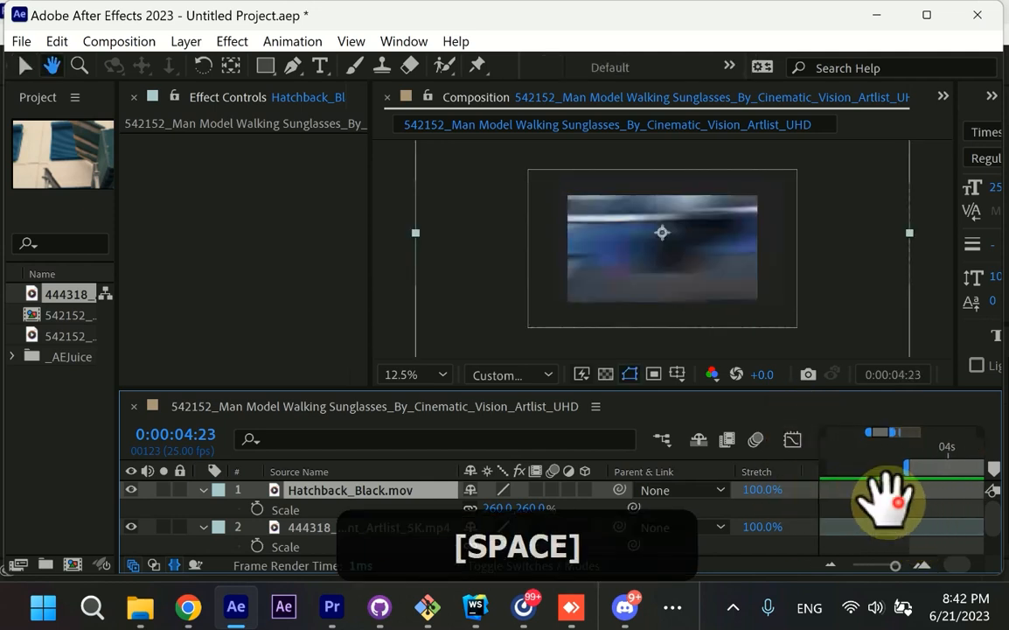
{"action": "key", "text": "space"}
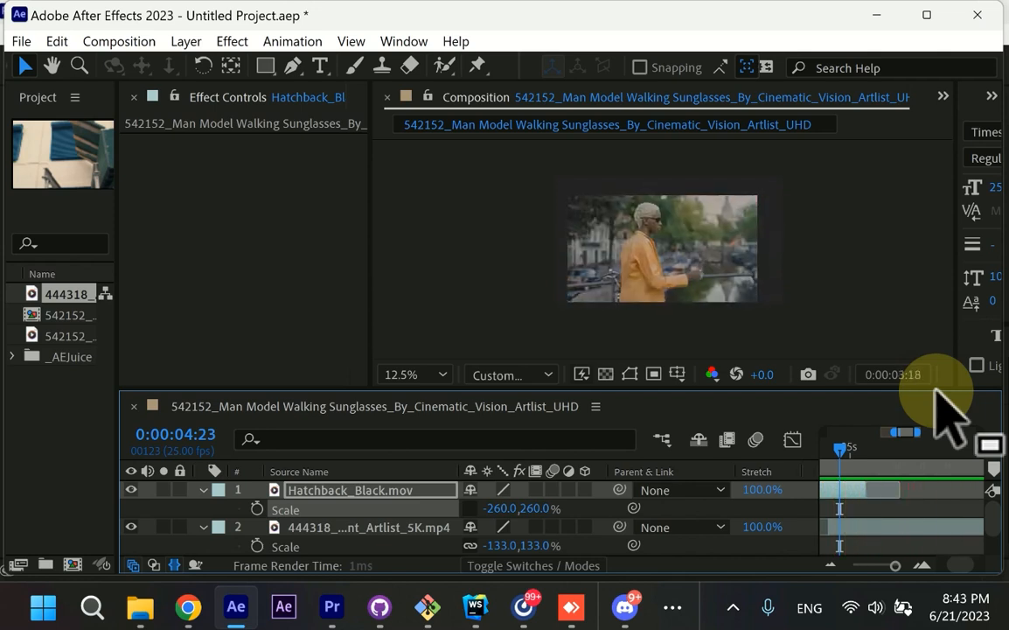
{"action": "left_click", "coordinate": [330, 606]}
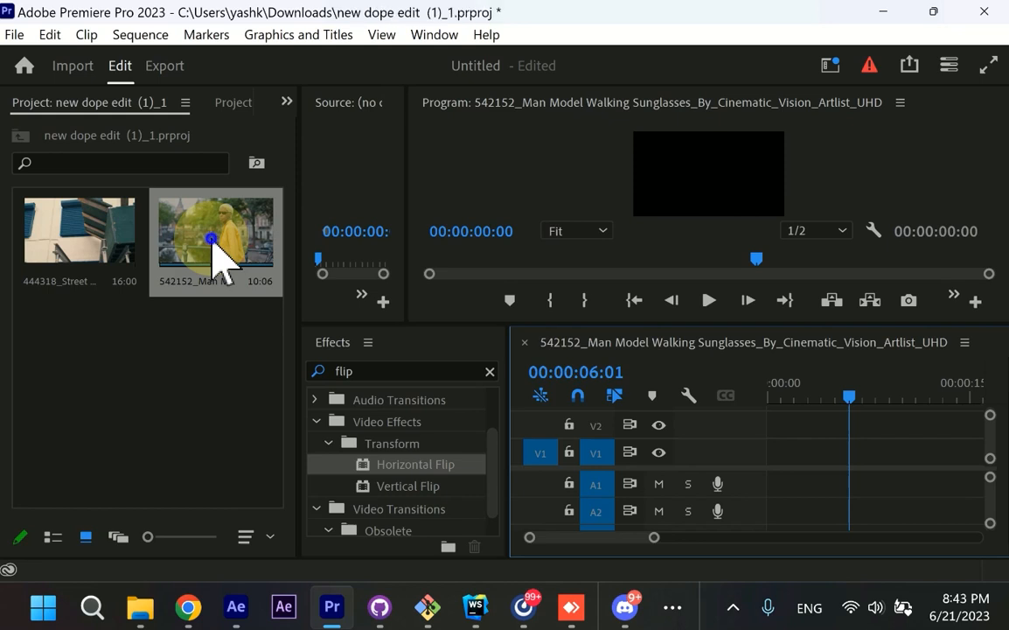
Step: Create a new sequence from the 542152 walking clip and move the playhead near the cut
{"action": "right_click", "coordinate": [215, 232]}
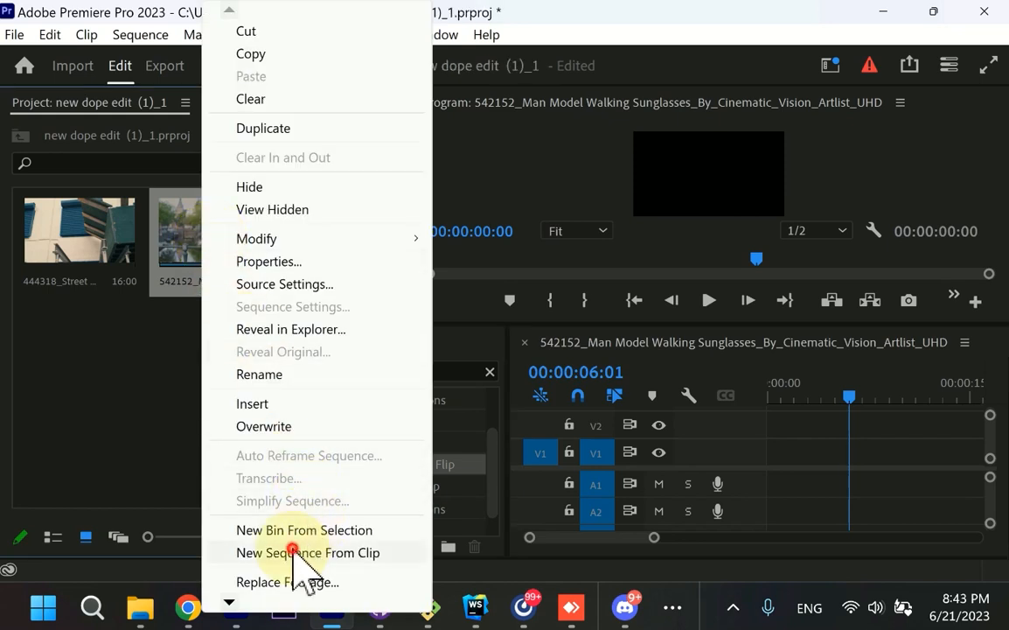
{"action": "left_click", "coordinate": [308, 551]}
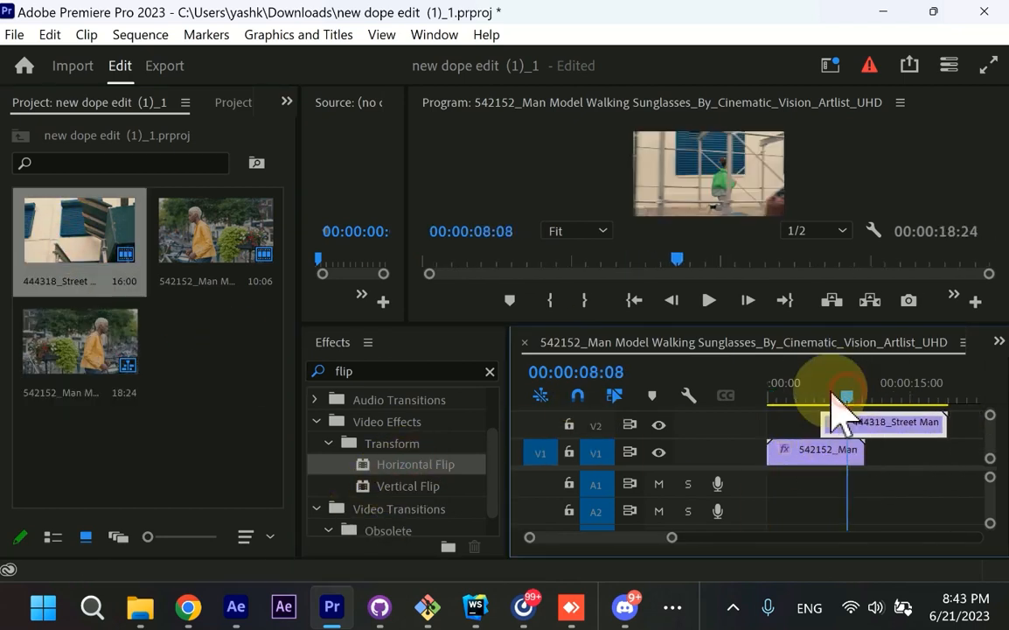
{"action": "left_click", "coordinate": [434, 34]}
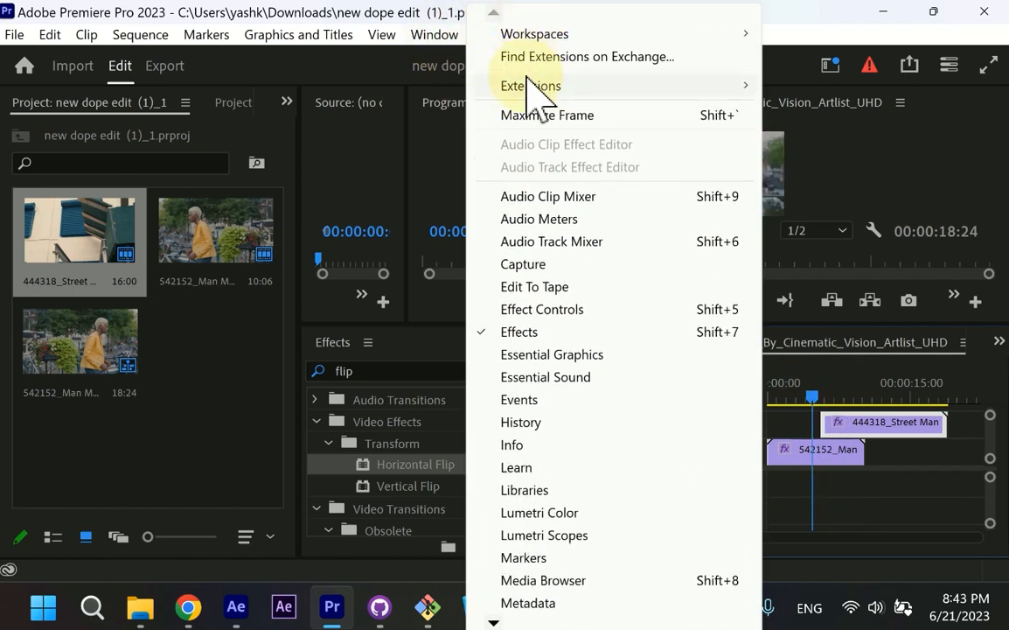
Step: Open AEJuice Pack Manager 4 from Extensions, then select and import Bus_Green from Cars
{"action": "left_click", "coordinate": [530, 86]}
{"action": "type", "text": "nft"}
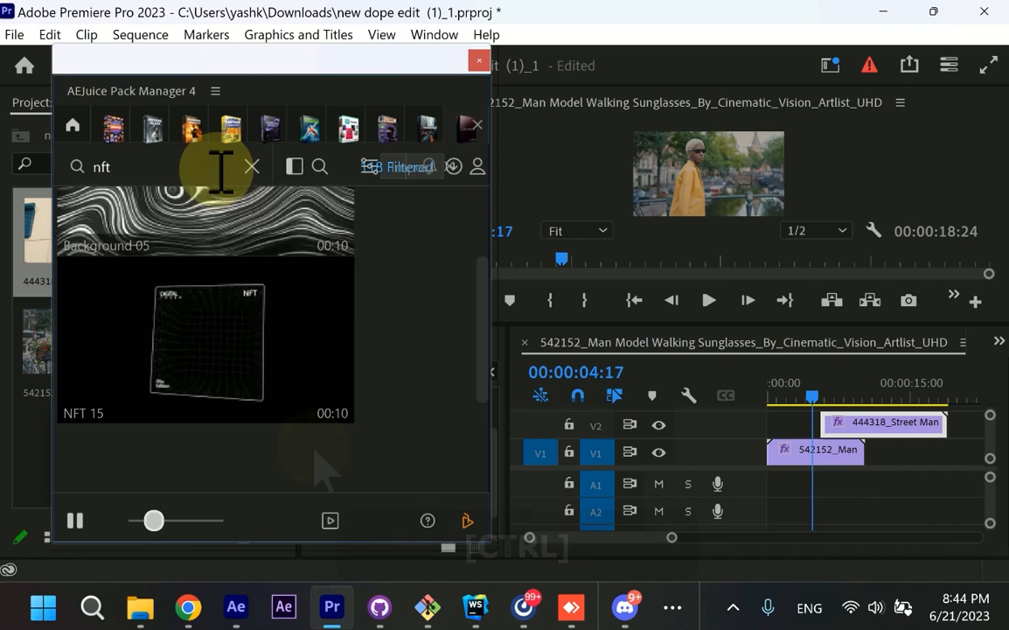
{"action": "type", "text": "u"}
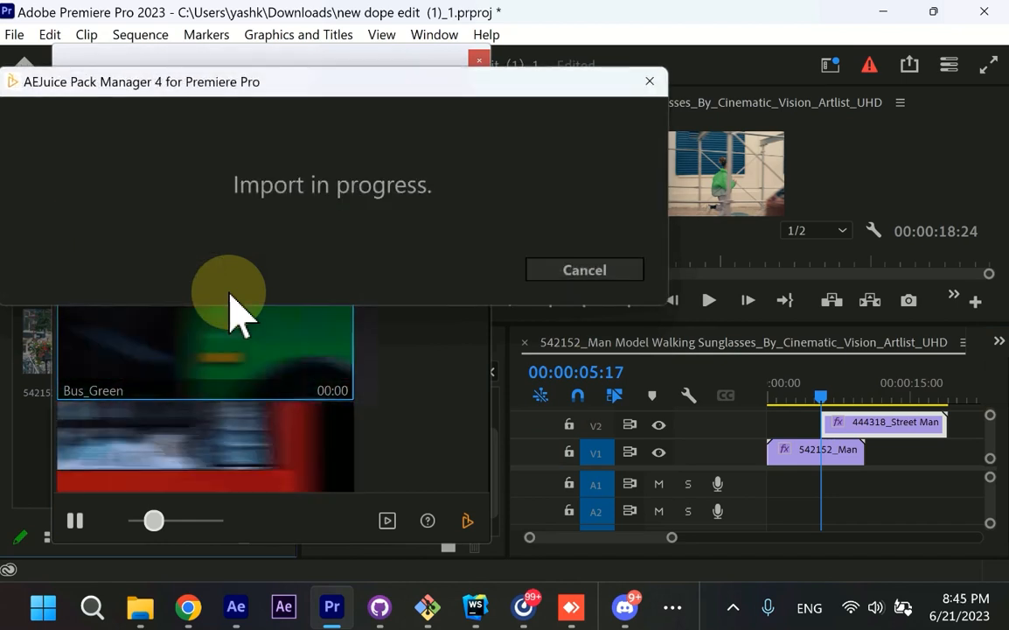
{"action": "left_click", "coordinate": [584, 269]}
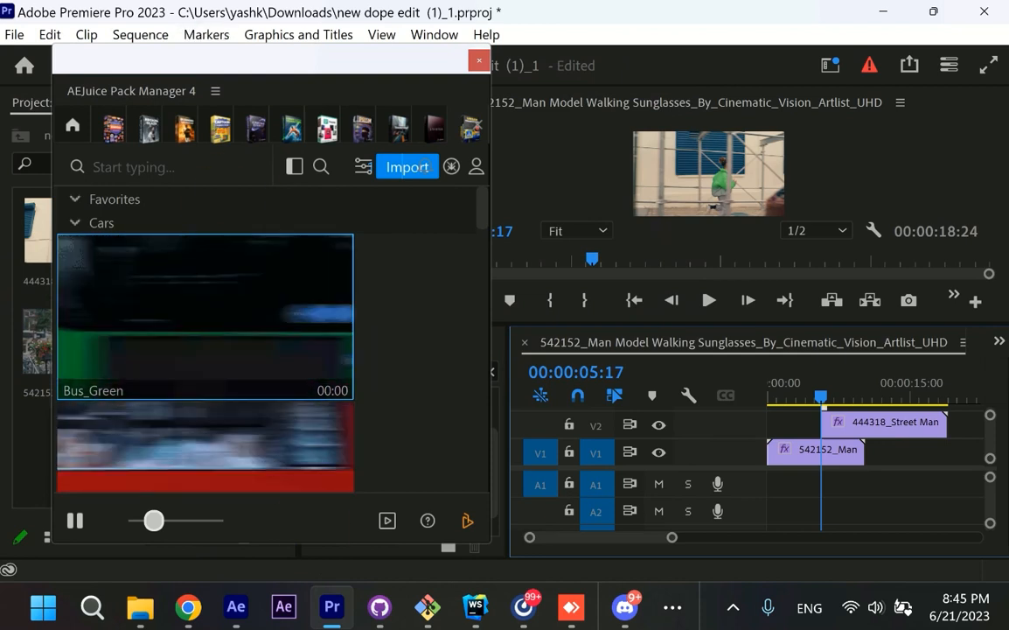
{"action": "mouse_move", "coordinate": [376, 358]}
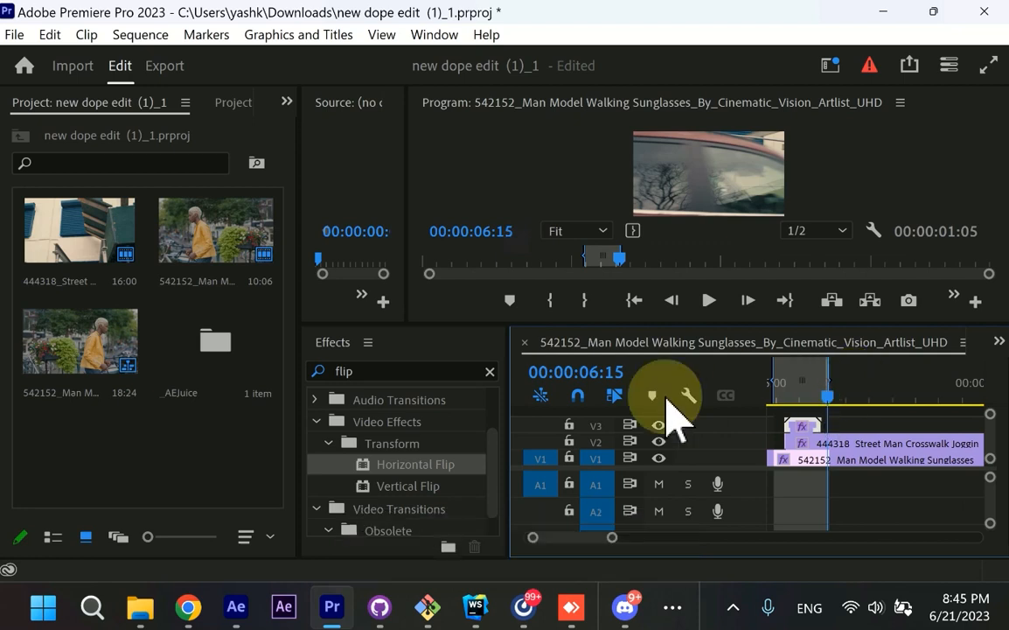
Step: Mark In and Out points around the Bus_Green transition, then preview and stop playback
{"action": "key", "text": "enter"}
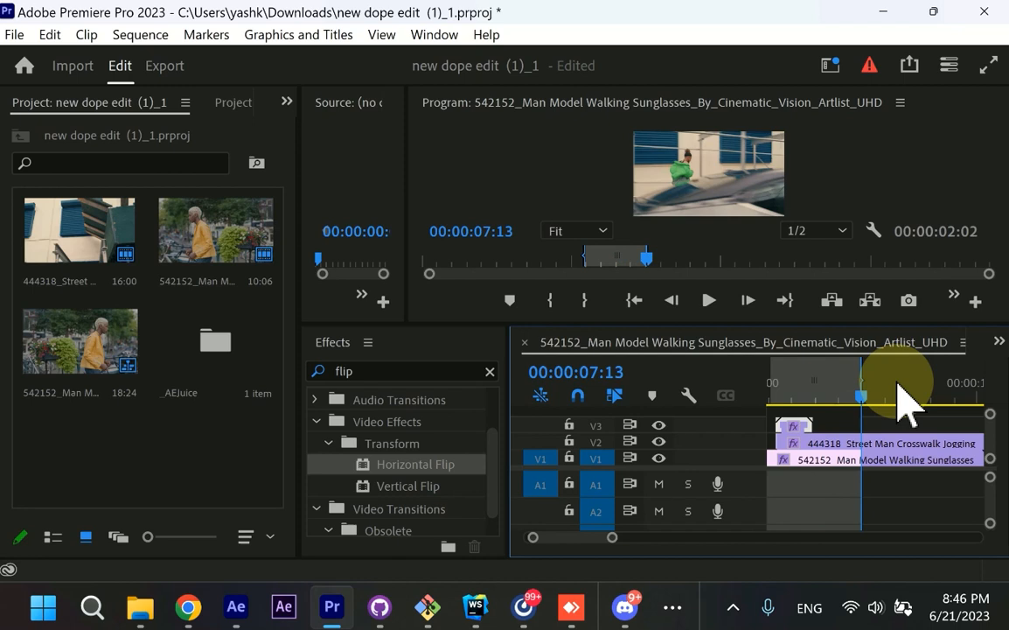
{"action": "key", "text": "enter"}
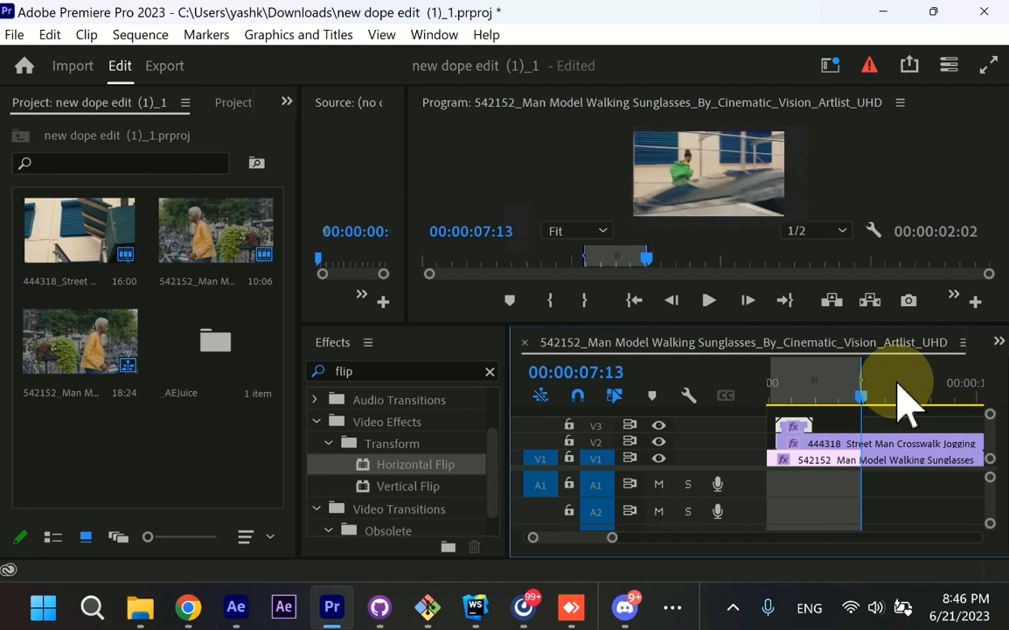
{"action": "left_click", "coordinate": [708, 299]}
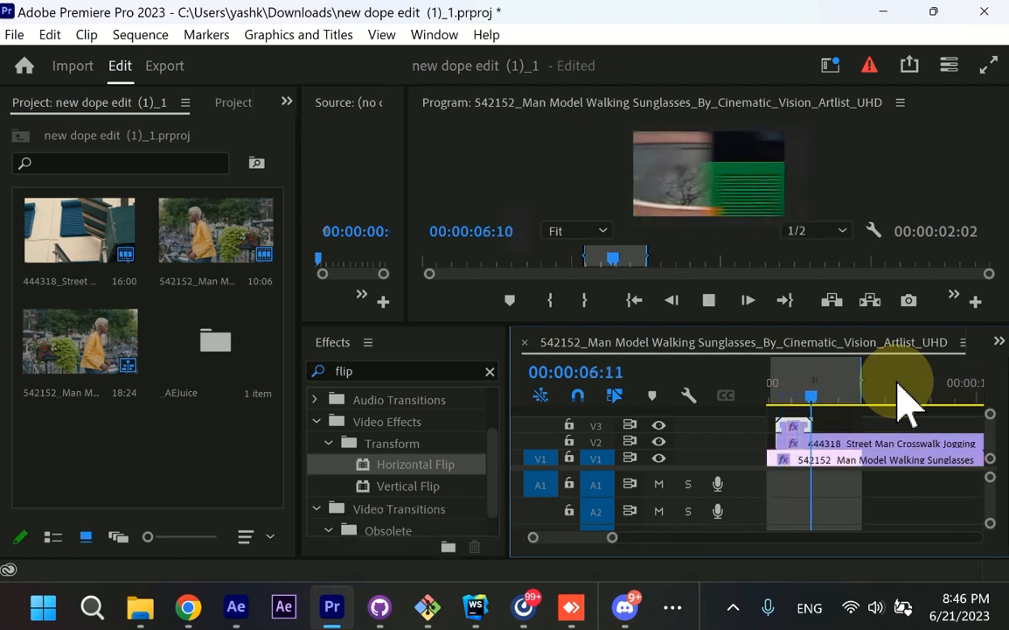
{"action": "key", "text": "enter"}
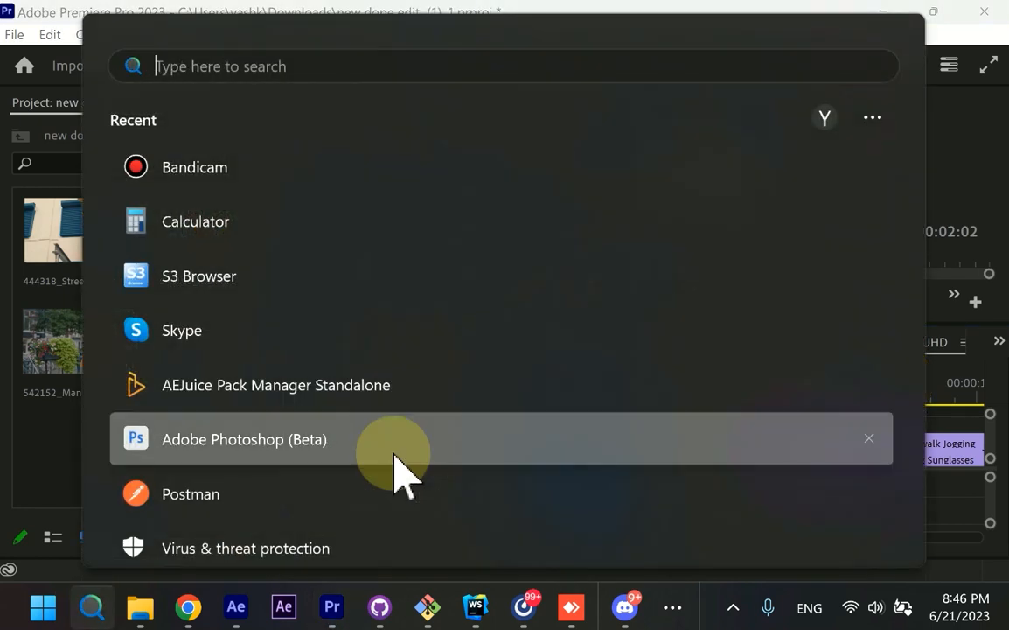
Step: Launch the standalone Pack Manager via 'stan' search, open Urban Transitions, and download Bus_Red
{"action": "type", "text": "stan"}
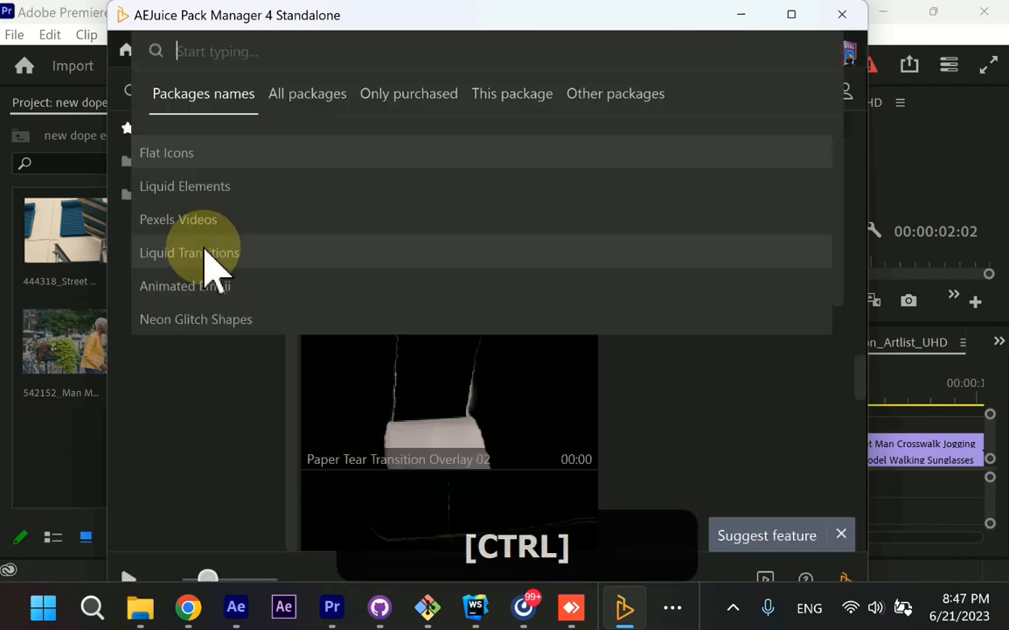
{"action": "key", "text": "enter"}
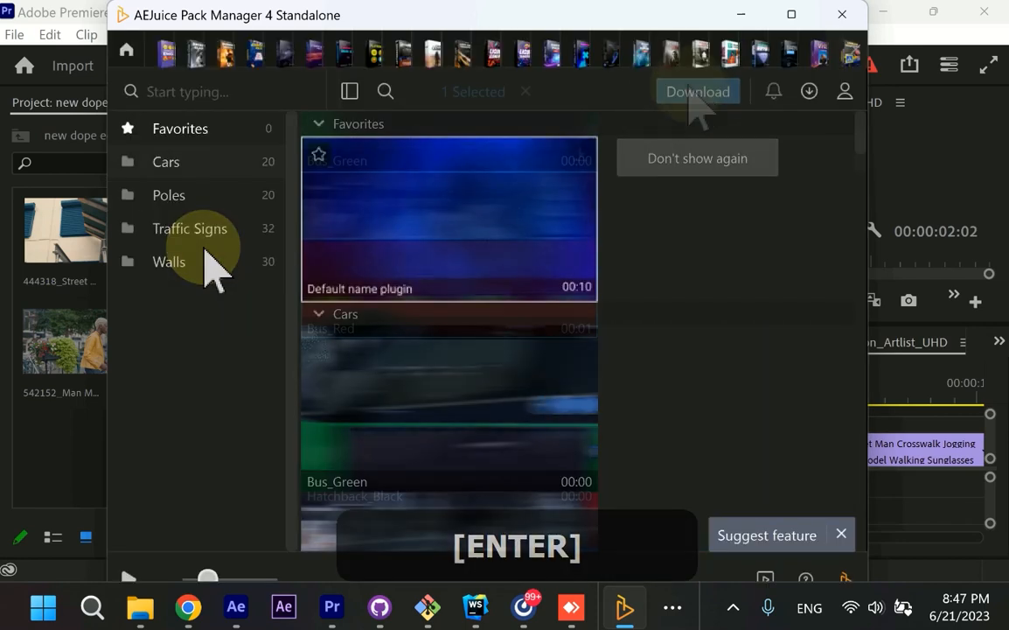
{"action": "left_click", "coordinate": [698, 91]}
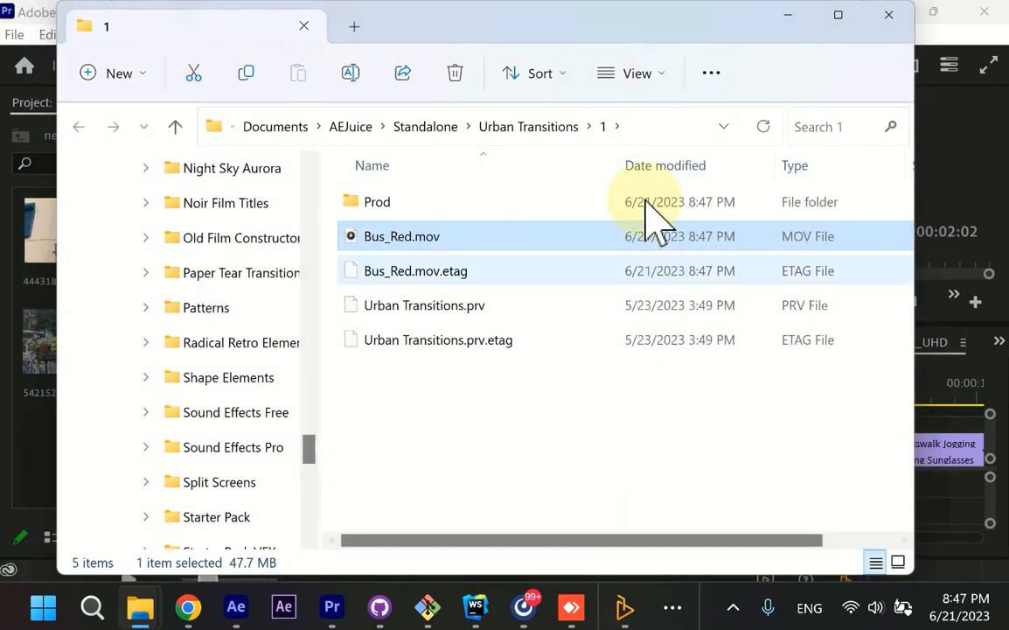
{"action": "mouse_move", "coordinate": [402, 270]}
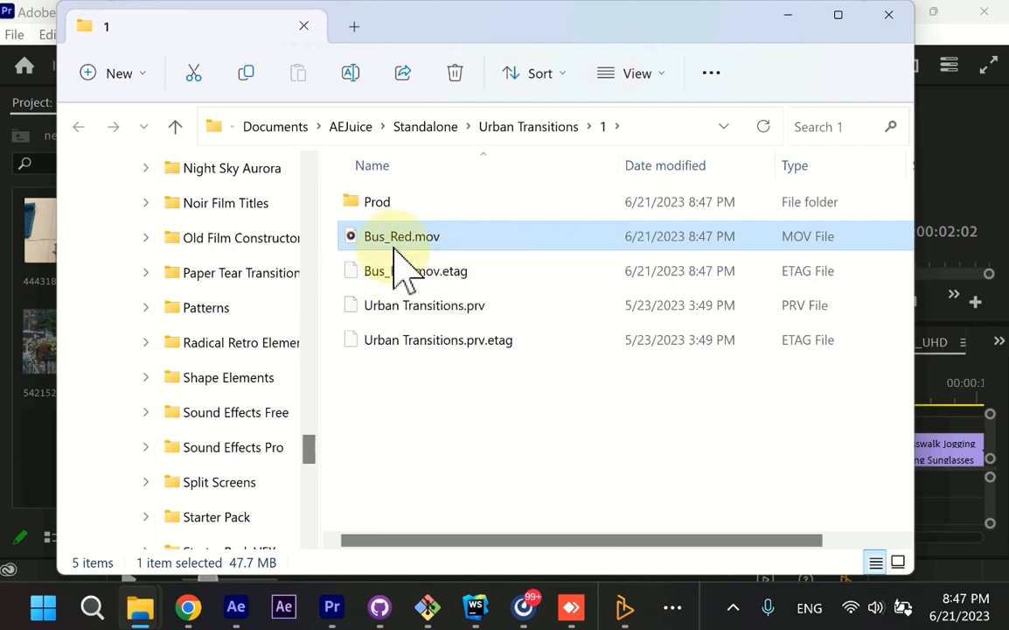
{"action": "mouse_move", "coordinate": [284, 315]}
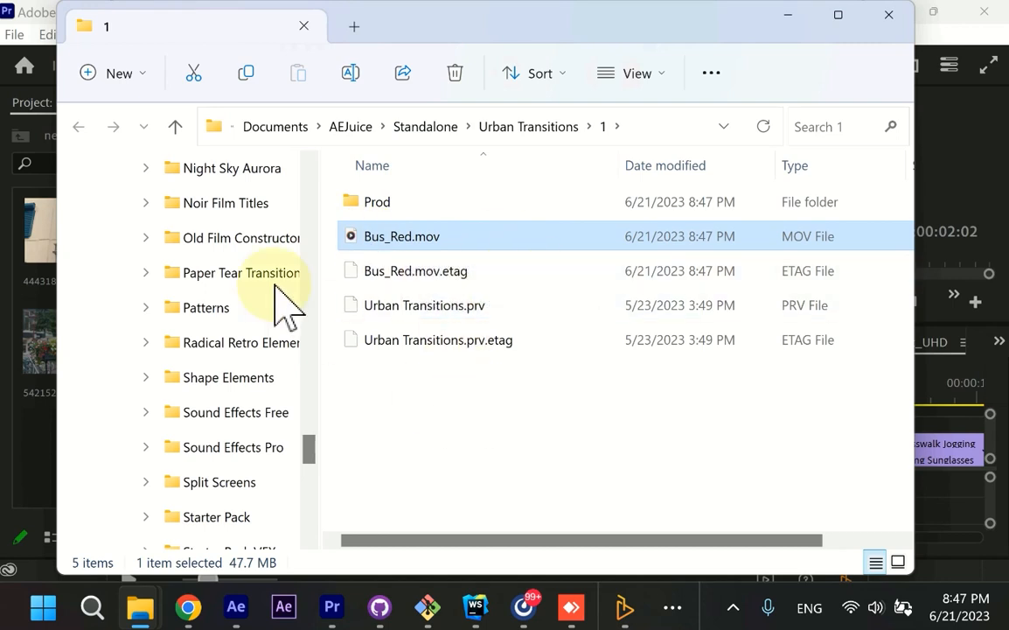